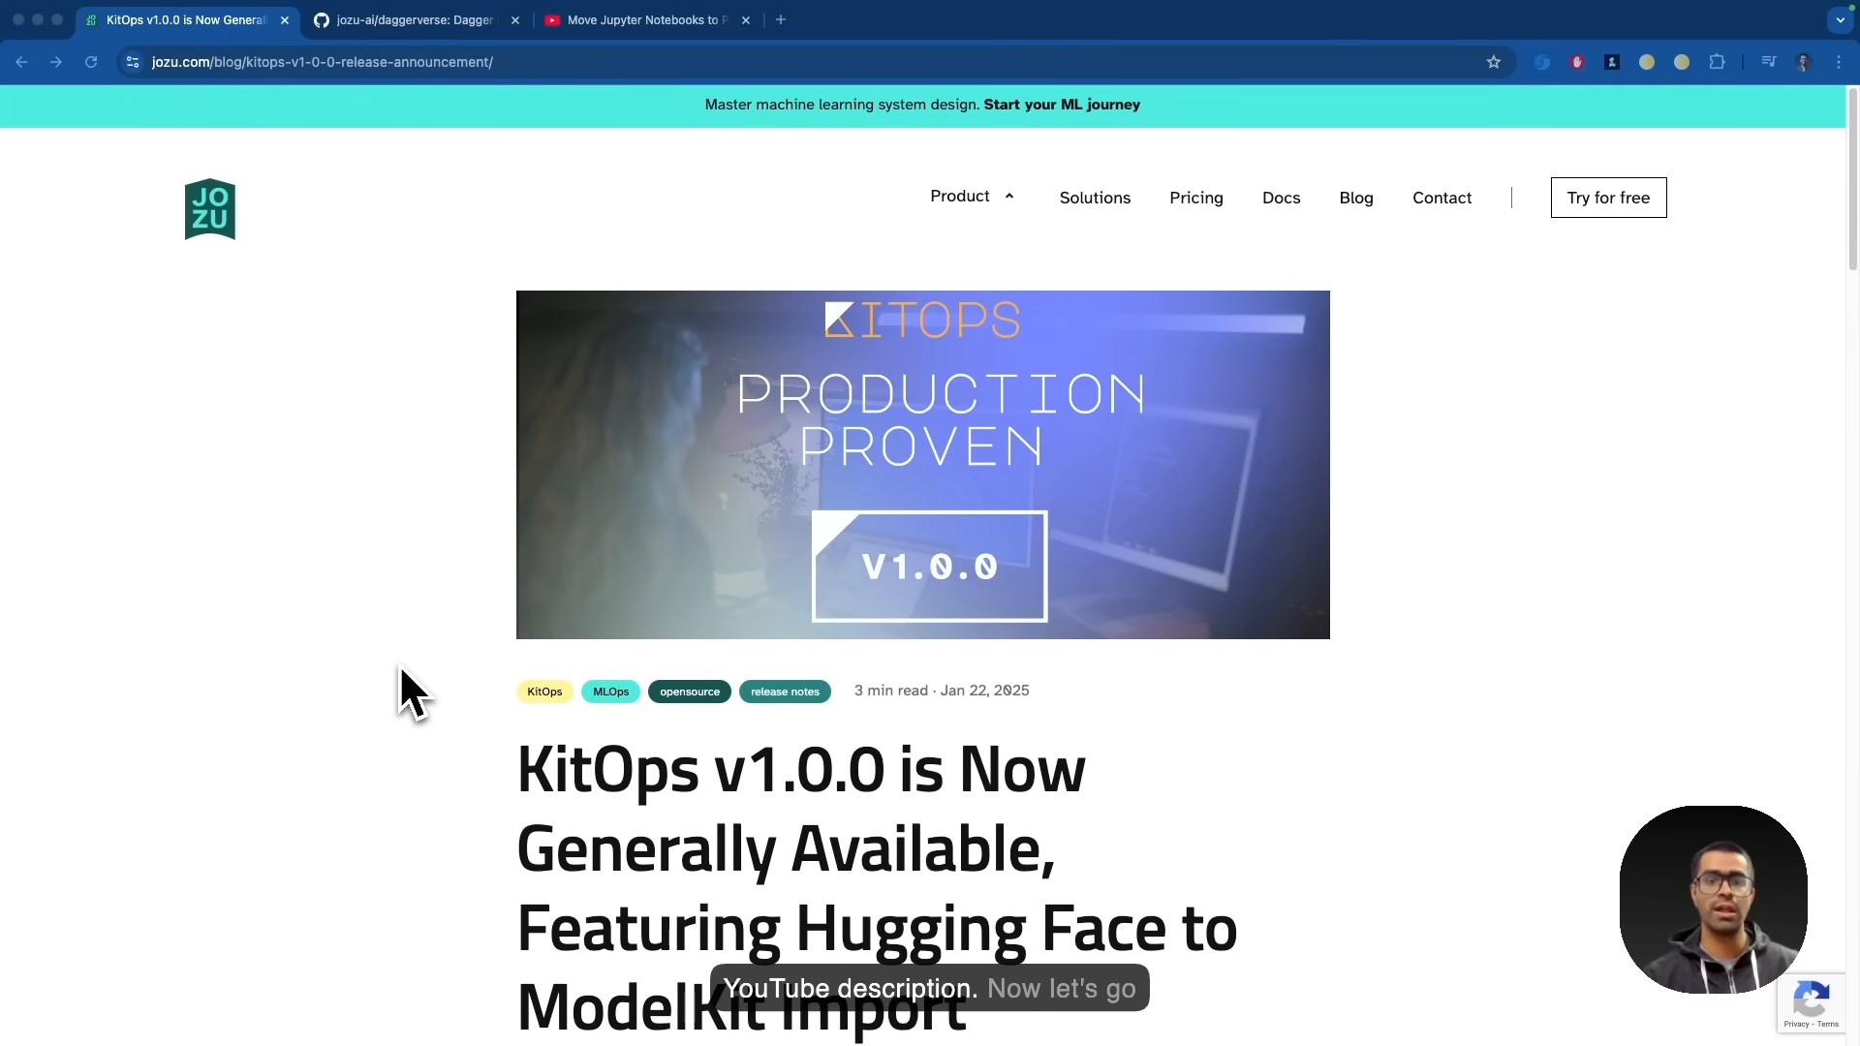
Enter the question 'how to implement websockets in python' in the Message field and review the sampling Options.
scroll("down", 3)
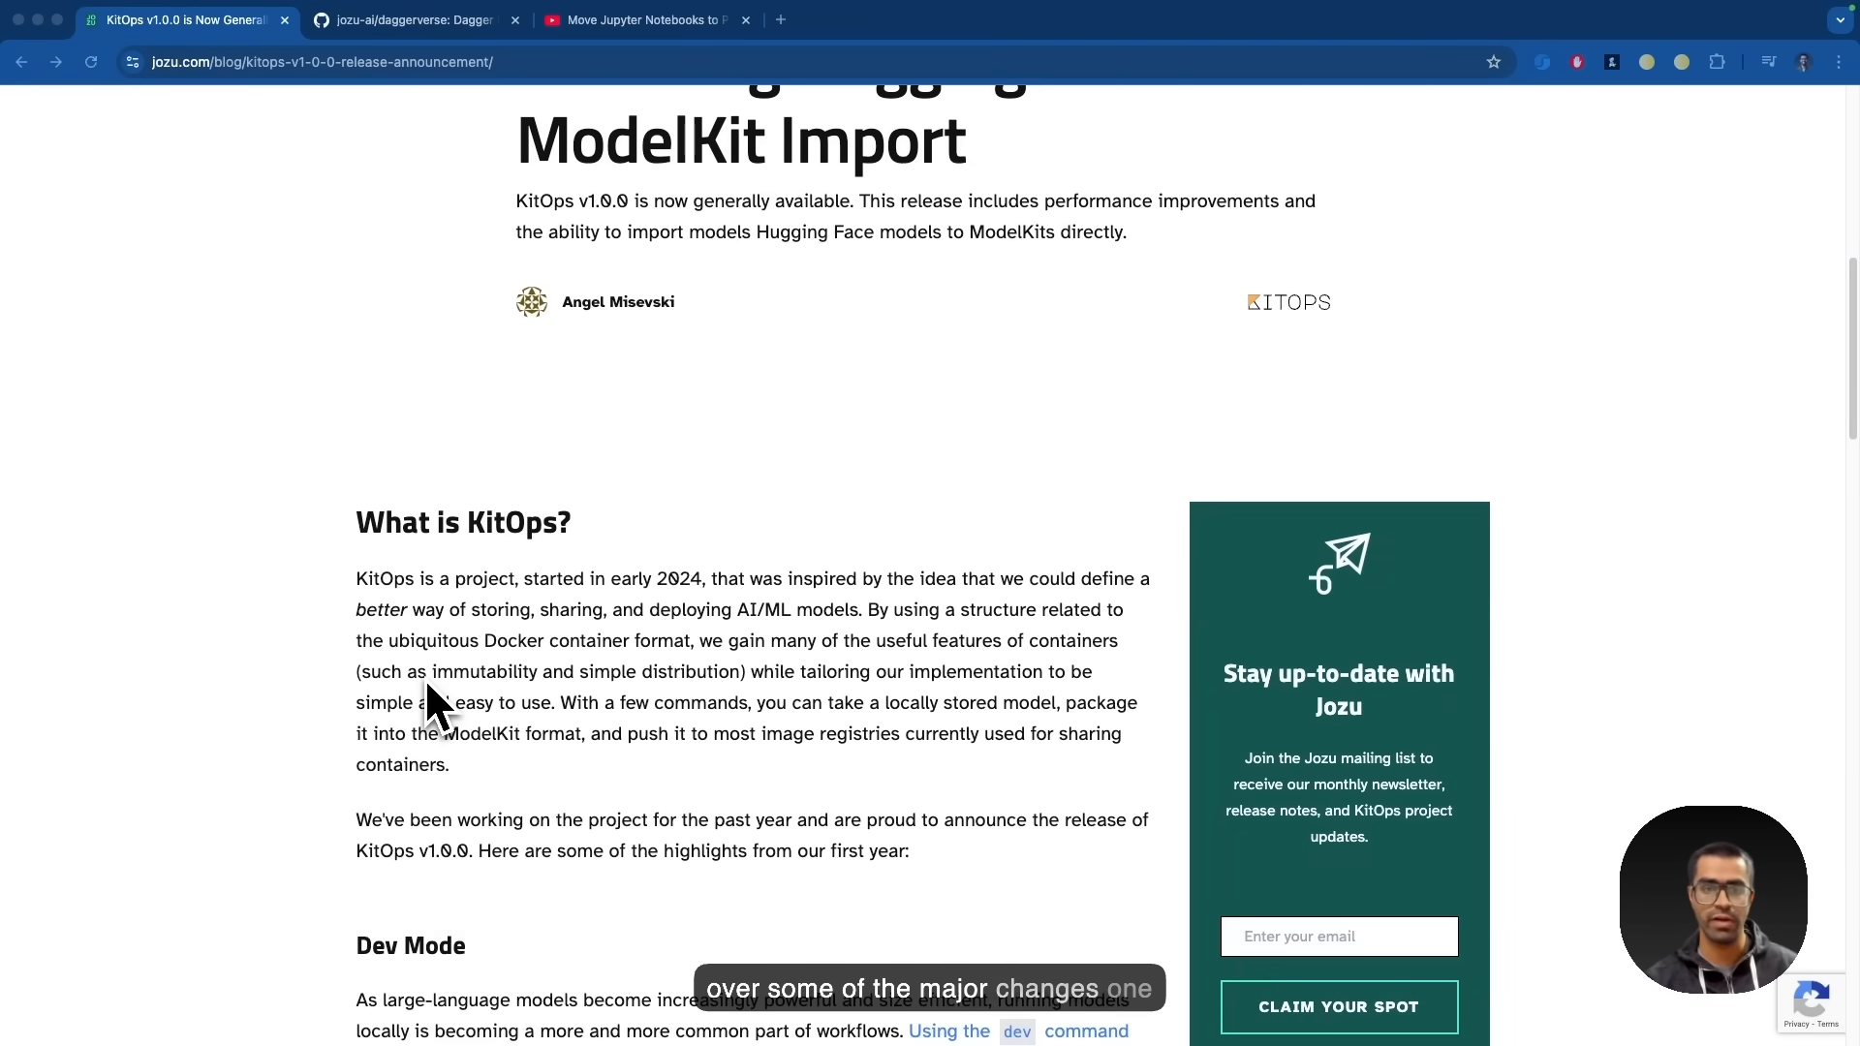
scroll("down", 3)
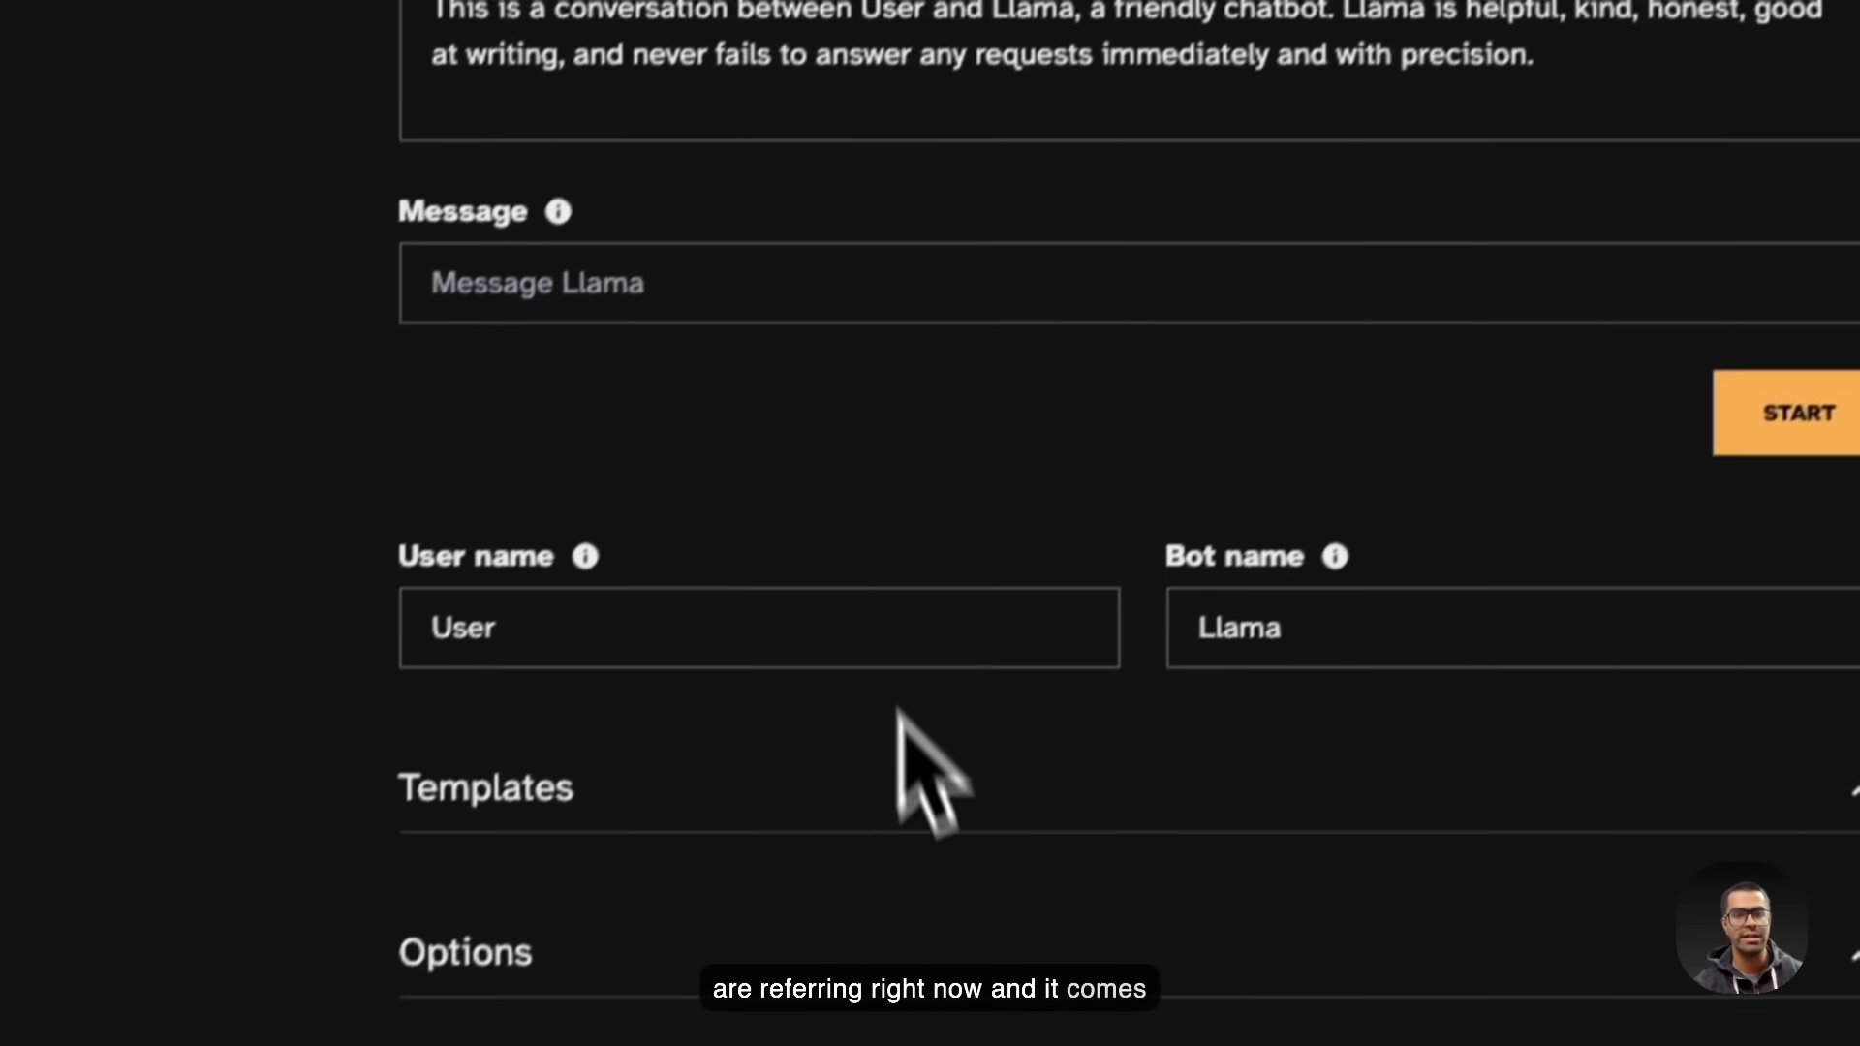
scroll("down", 3)
type("How to implement w")
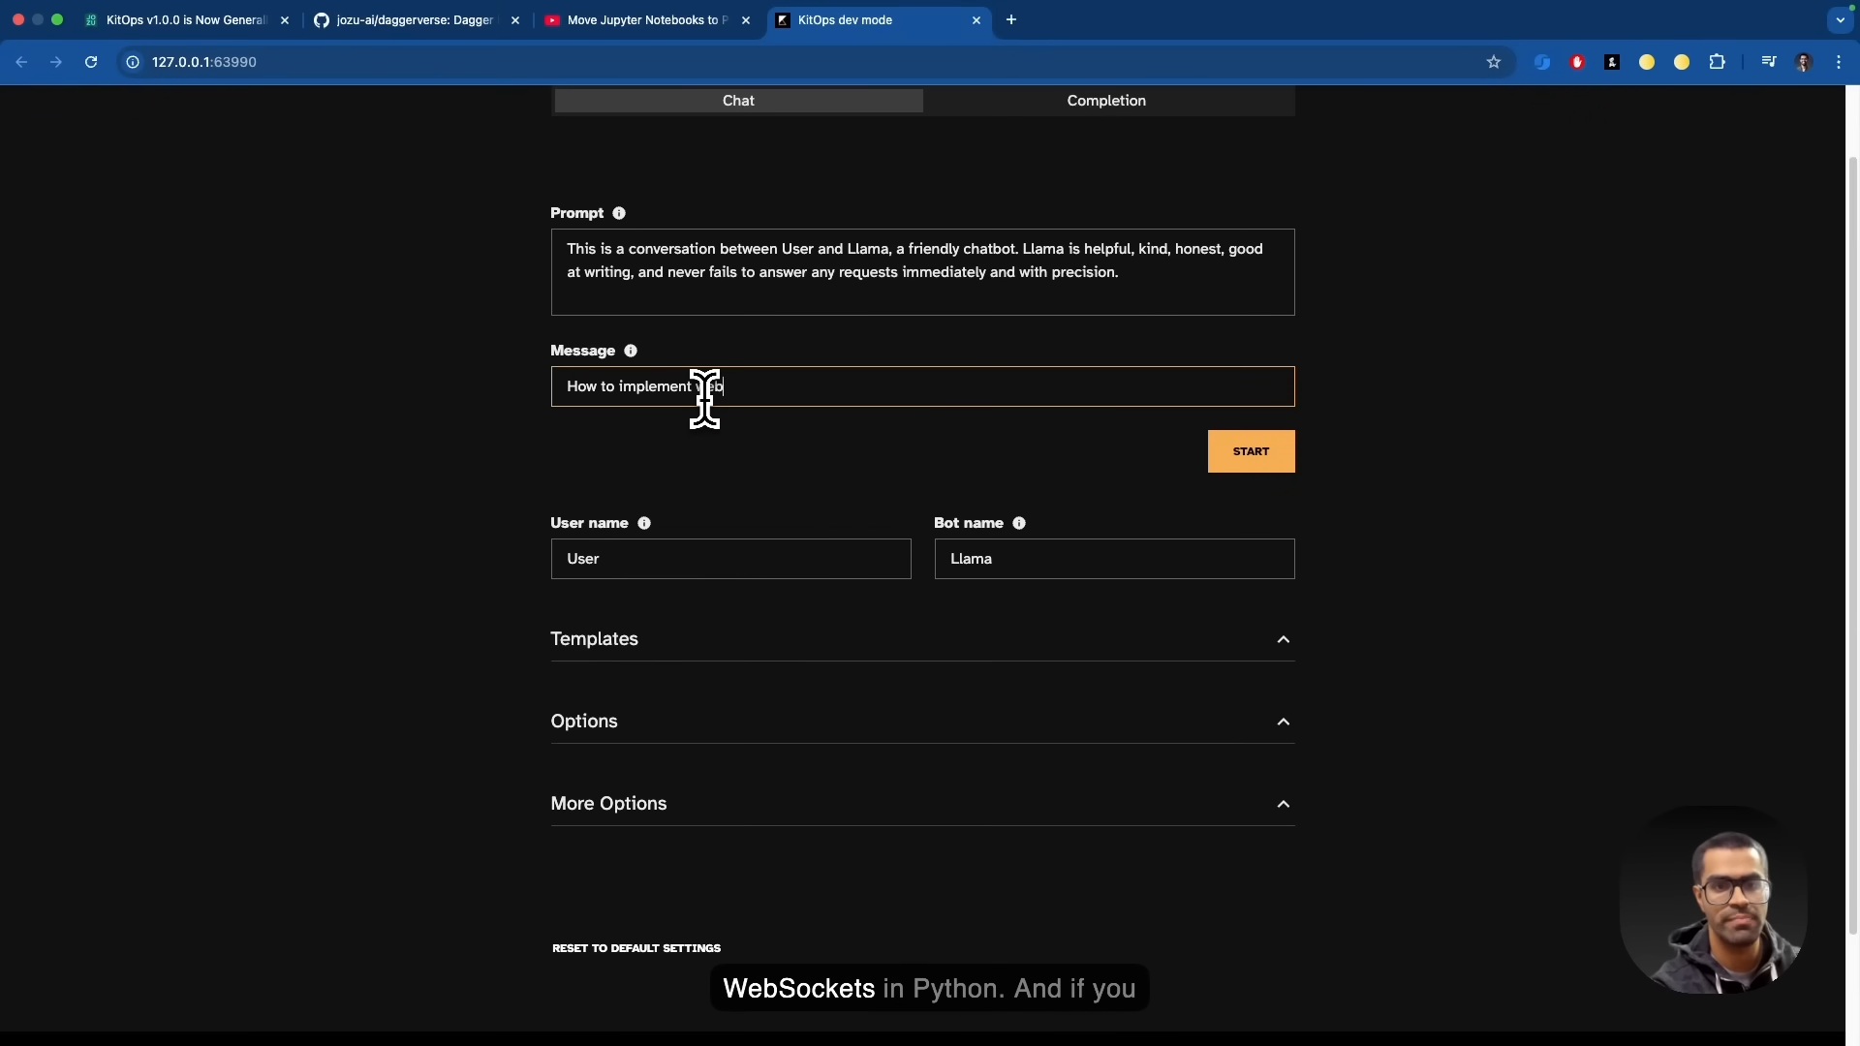
type("ebsockets in python")
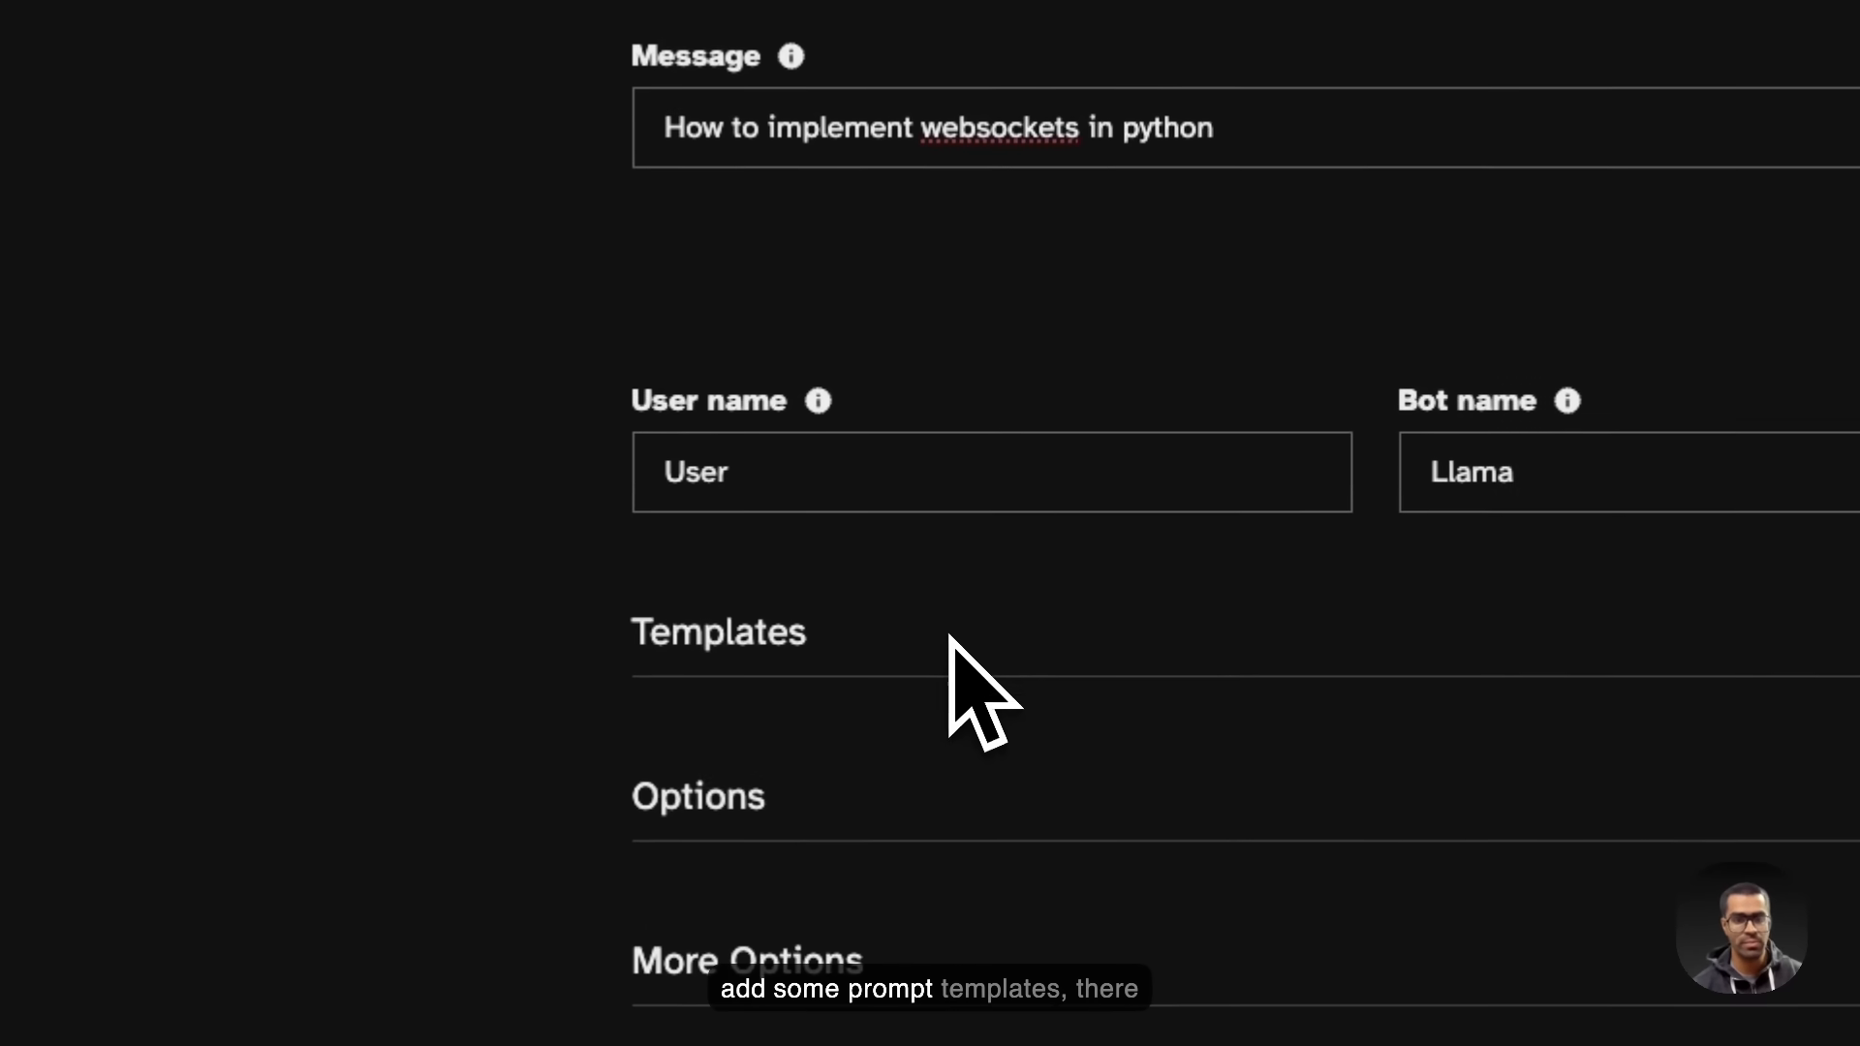
scroll("down", 3)
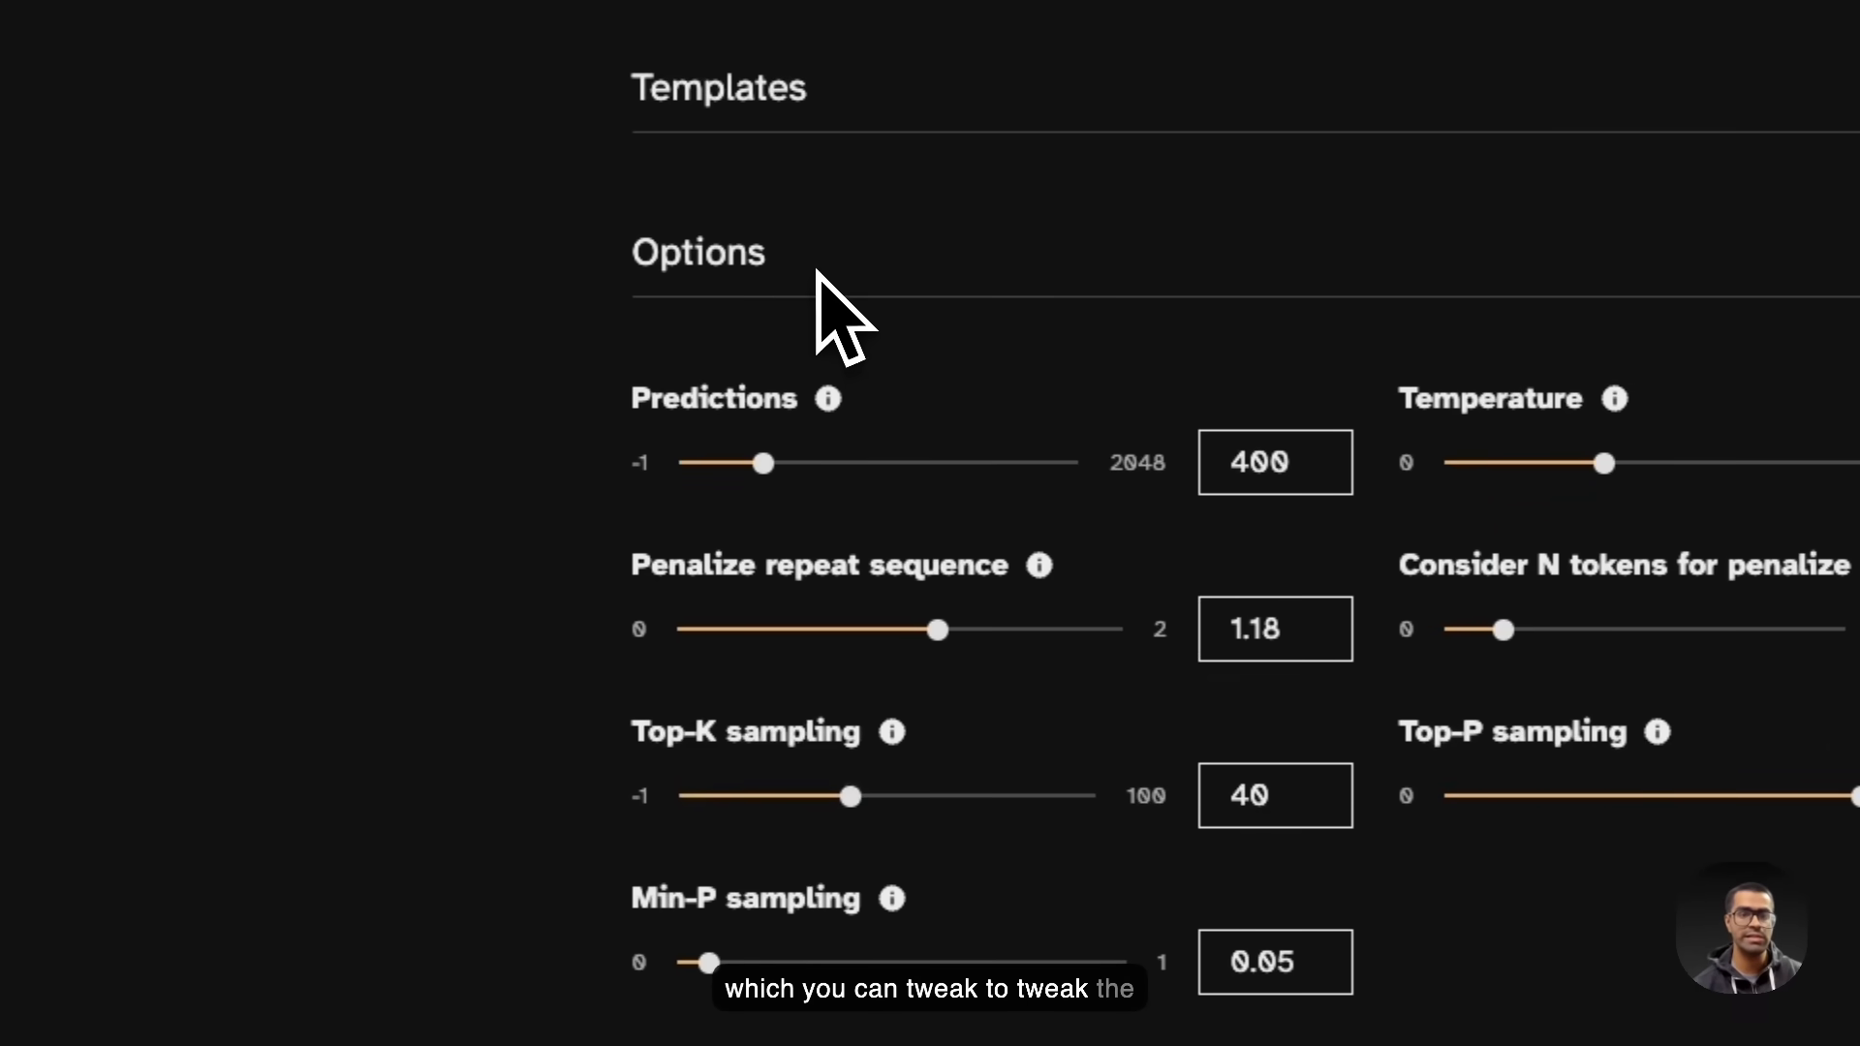
scroll("down", 3)
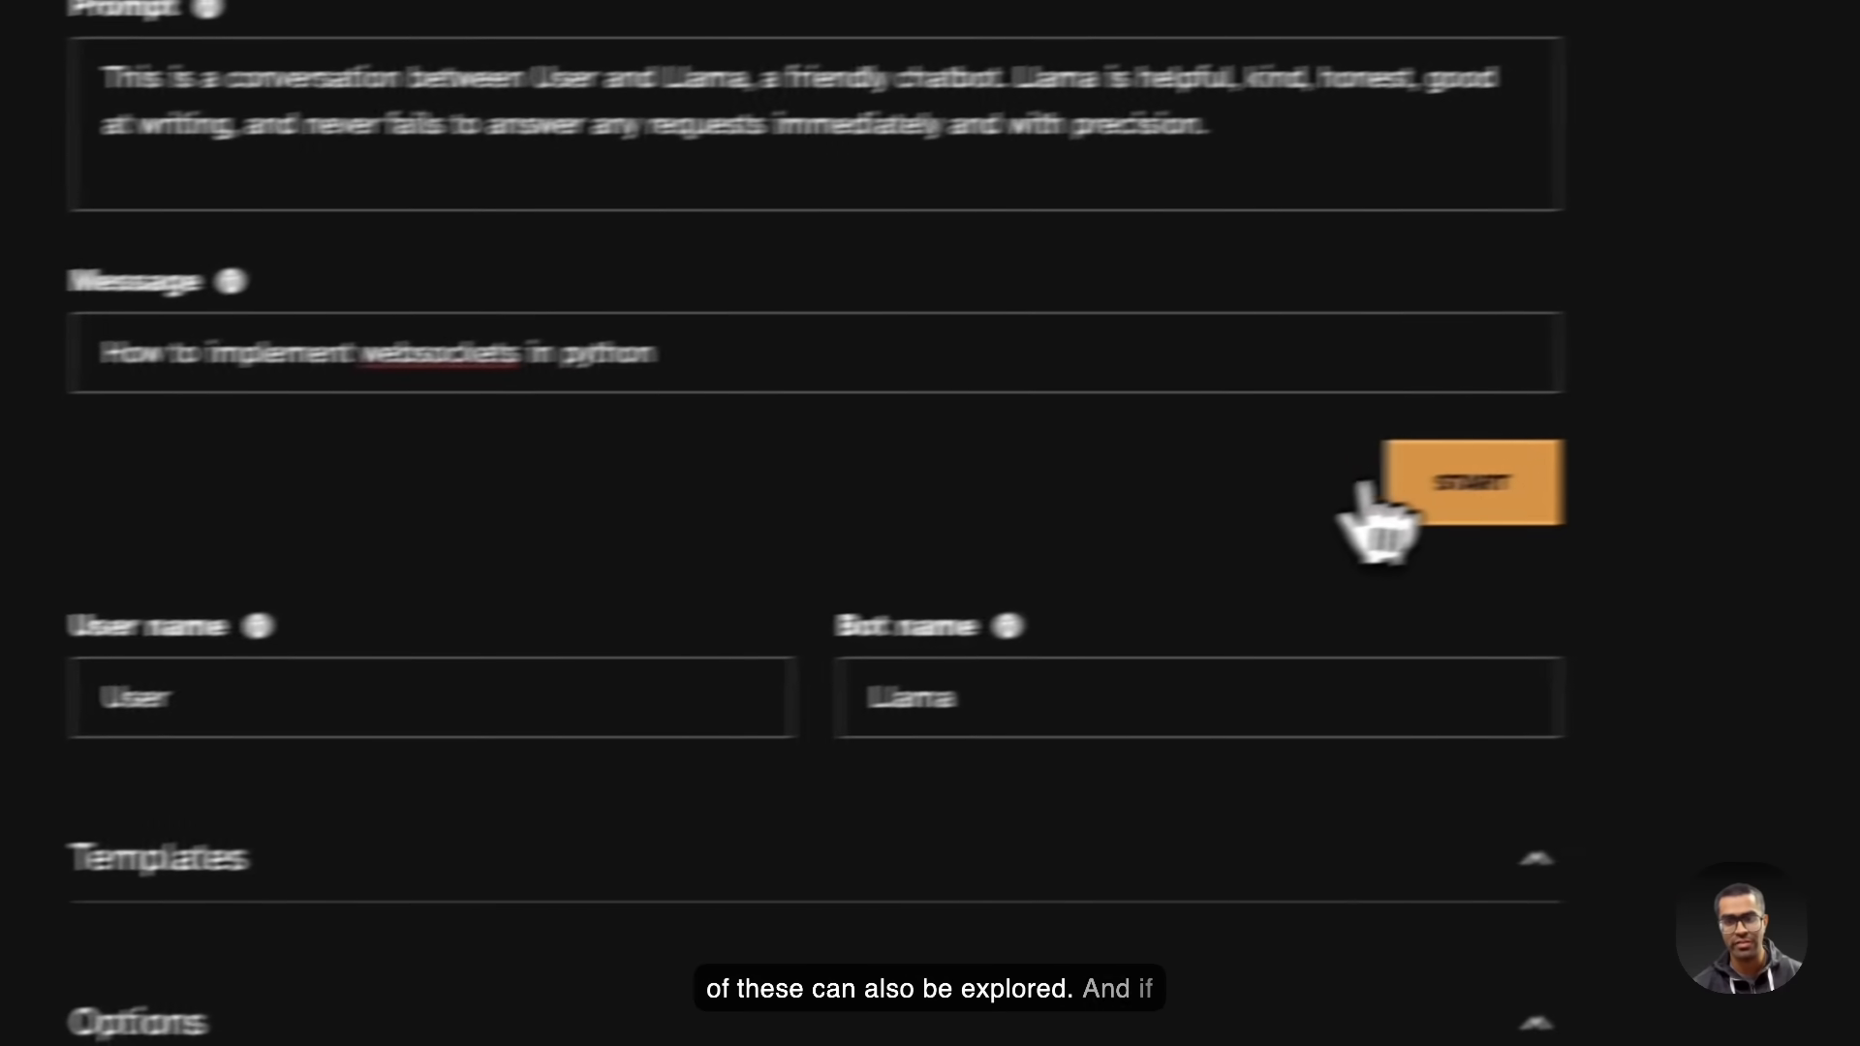
Start generation and follow the Llama bot's websocket client code reply in the chat.
left_click(1468, 481)
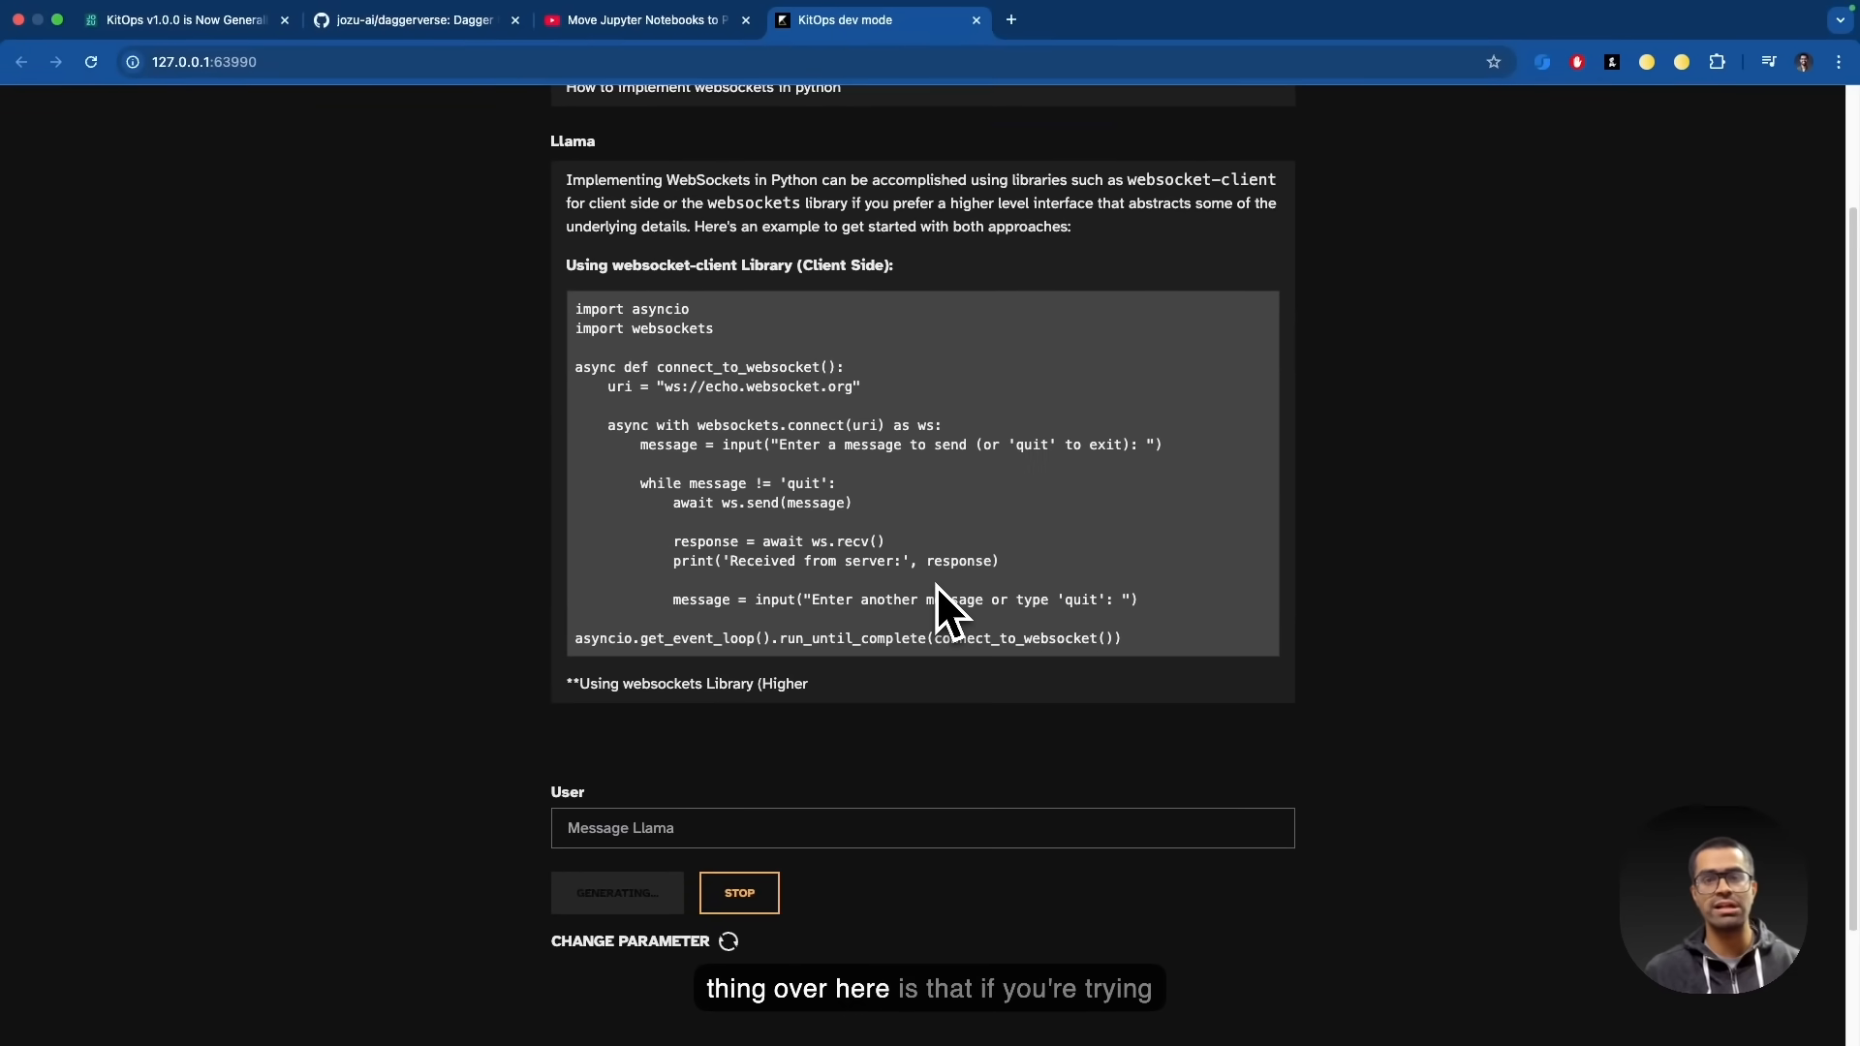
scroll("down", 3)
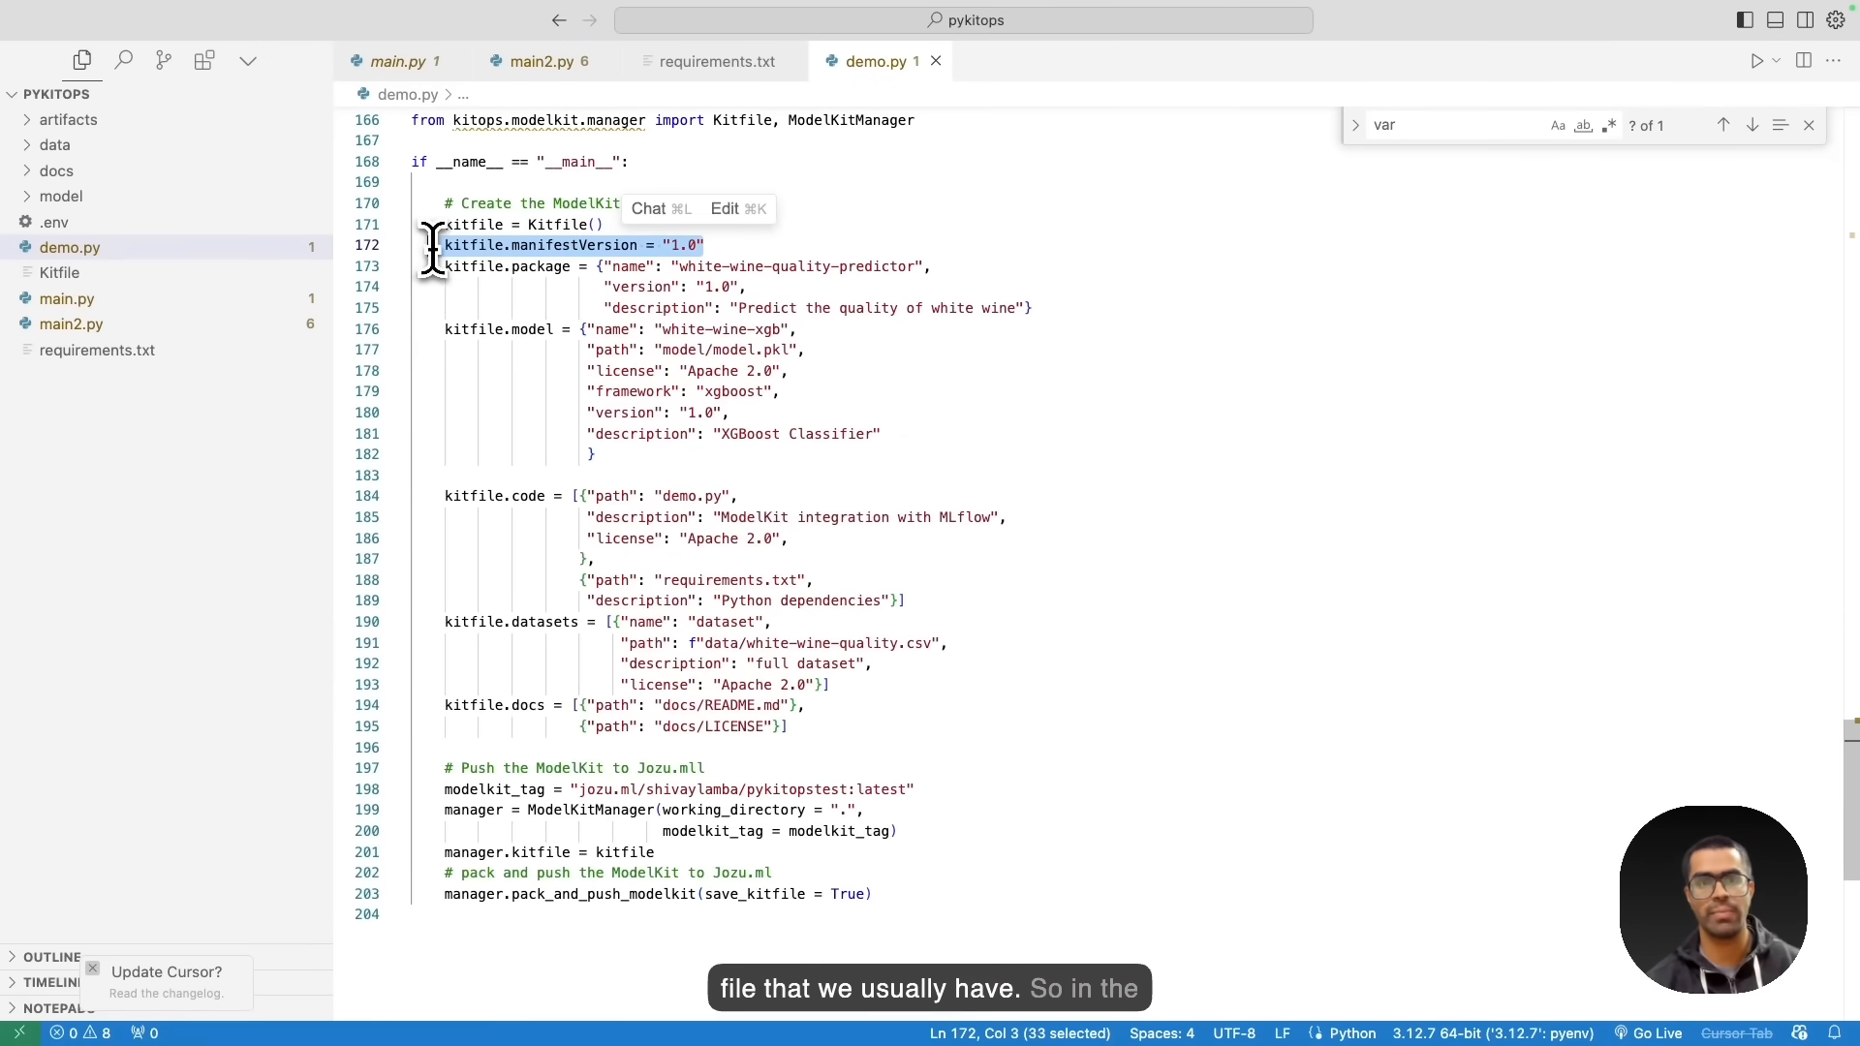
mouse_move(538, 510)
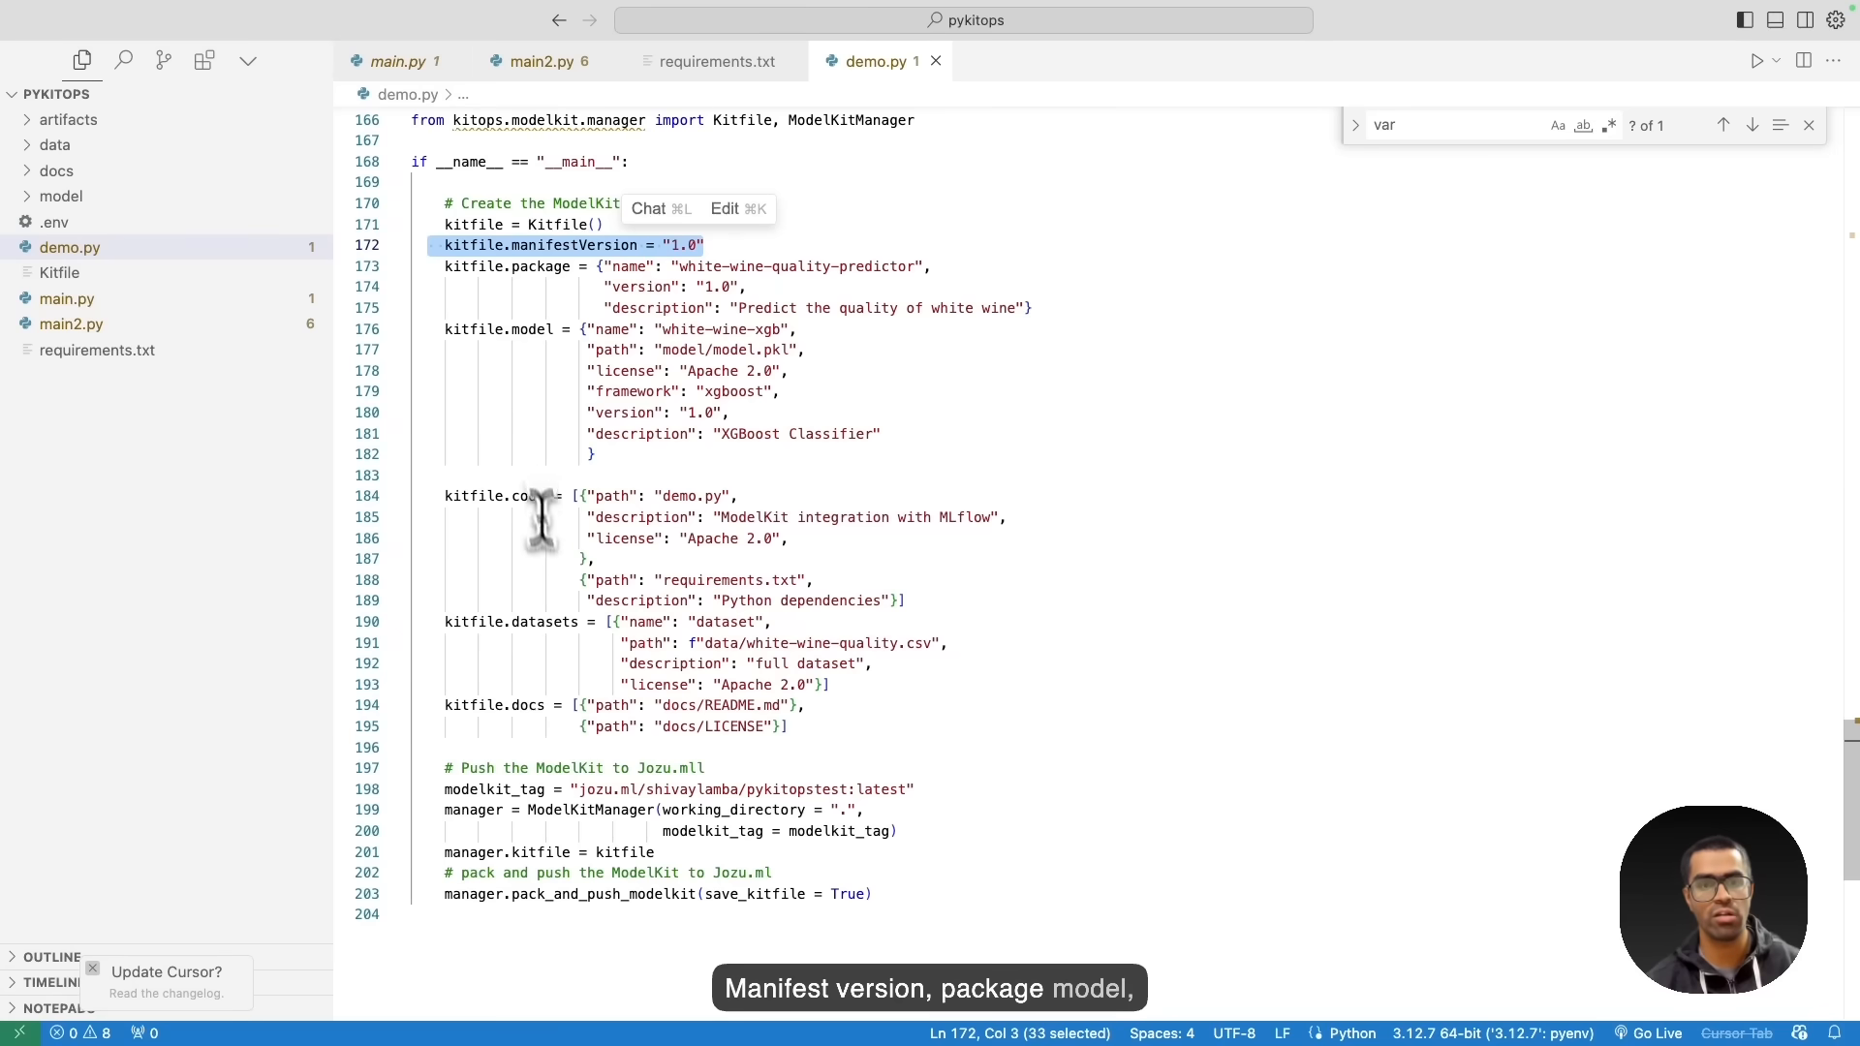
mouse_move(493, 391)
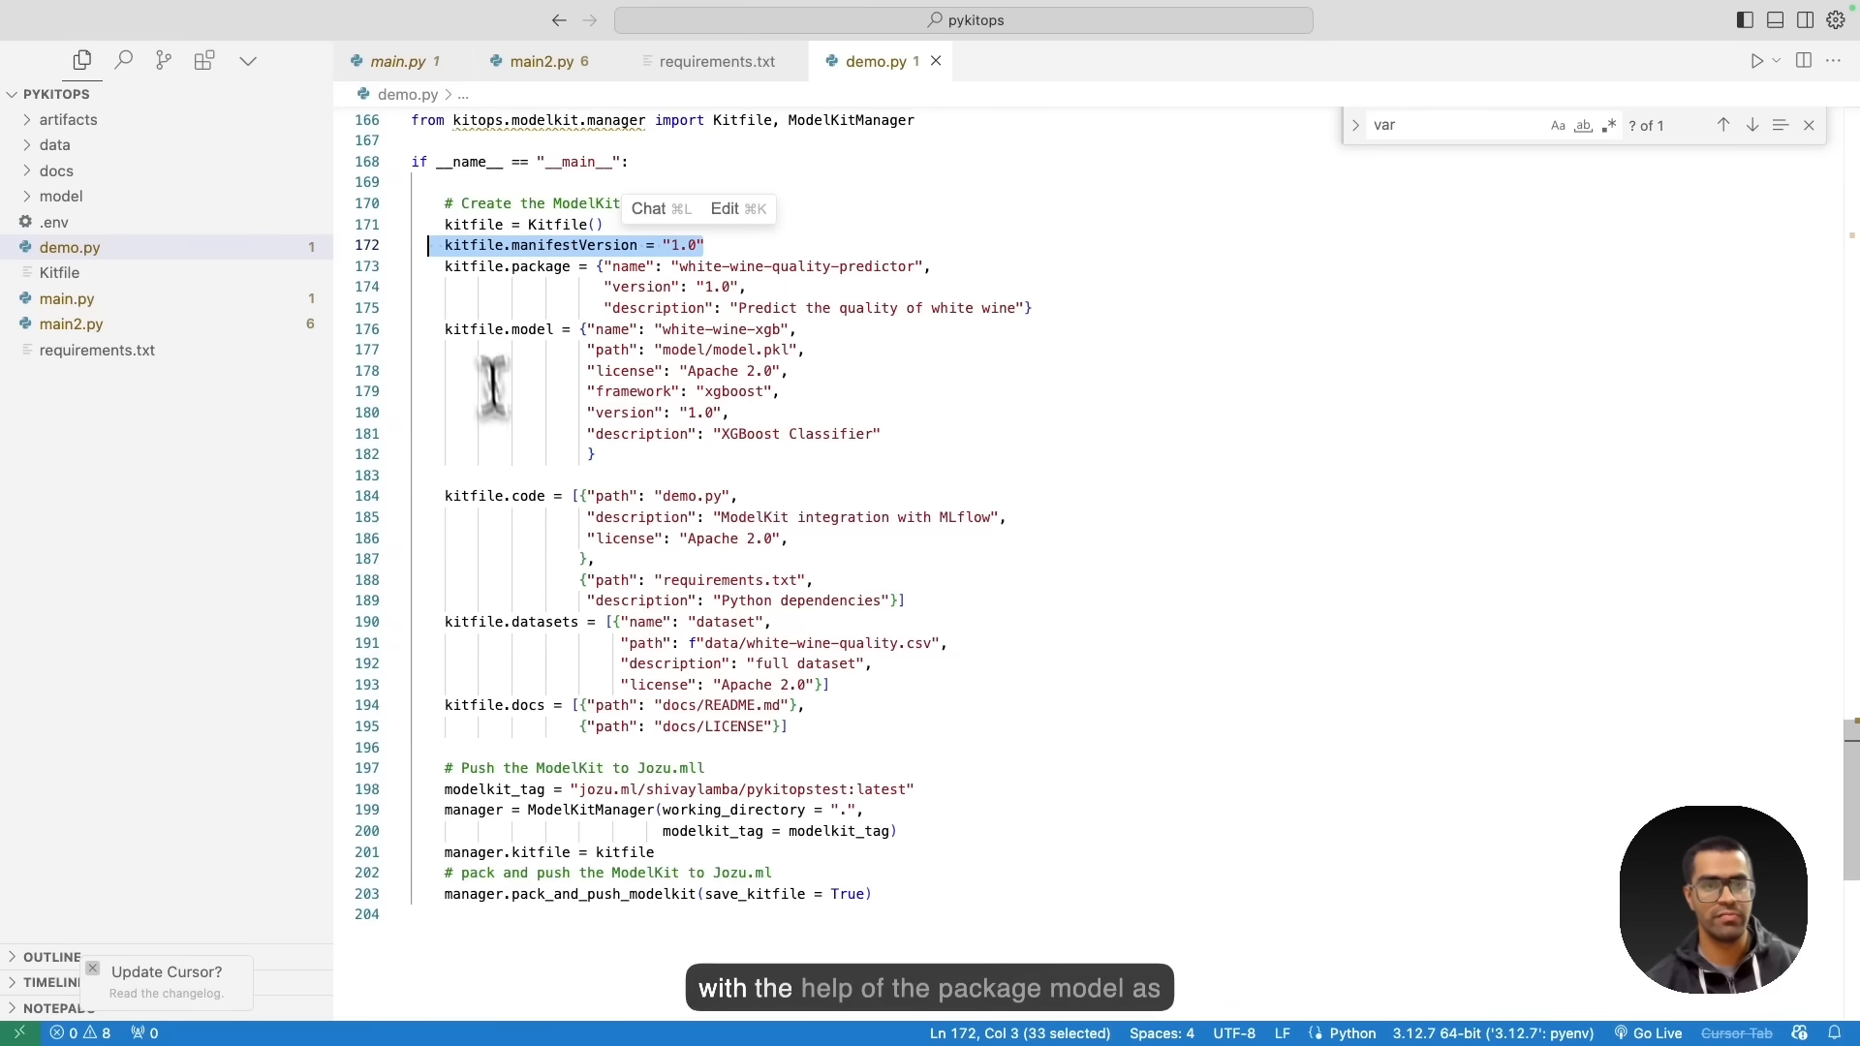
mouse_move(583, 560)
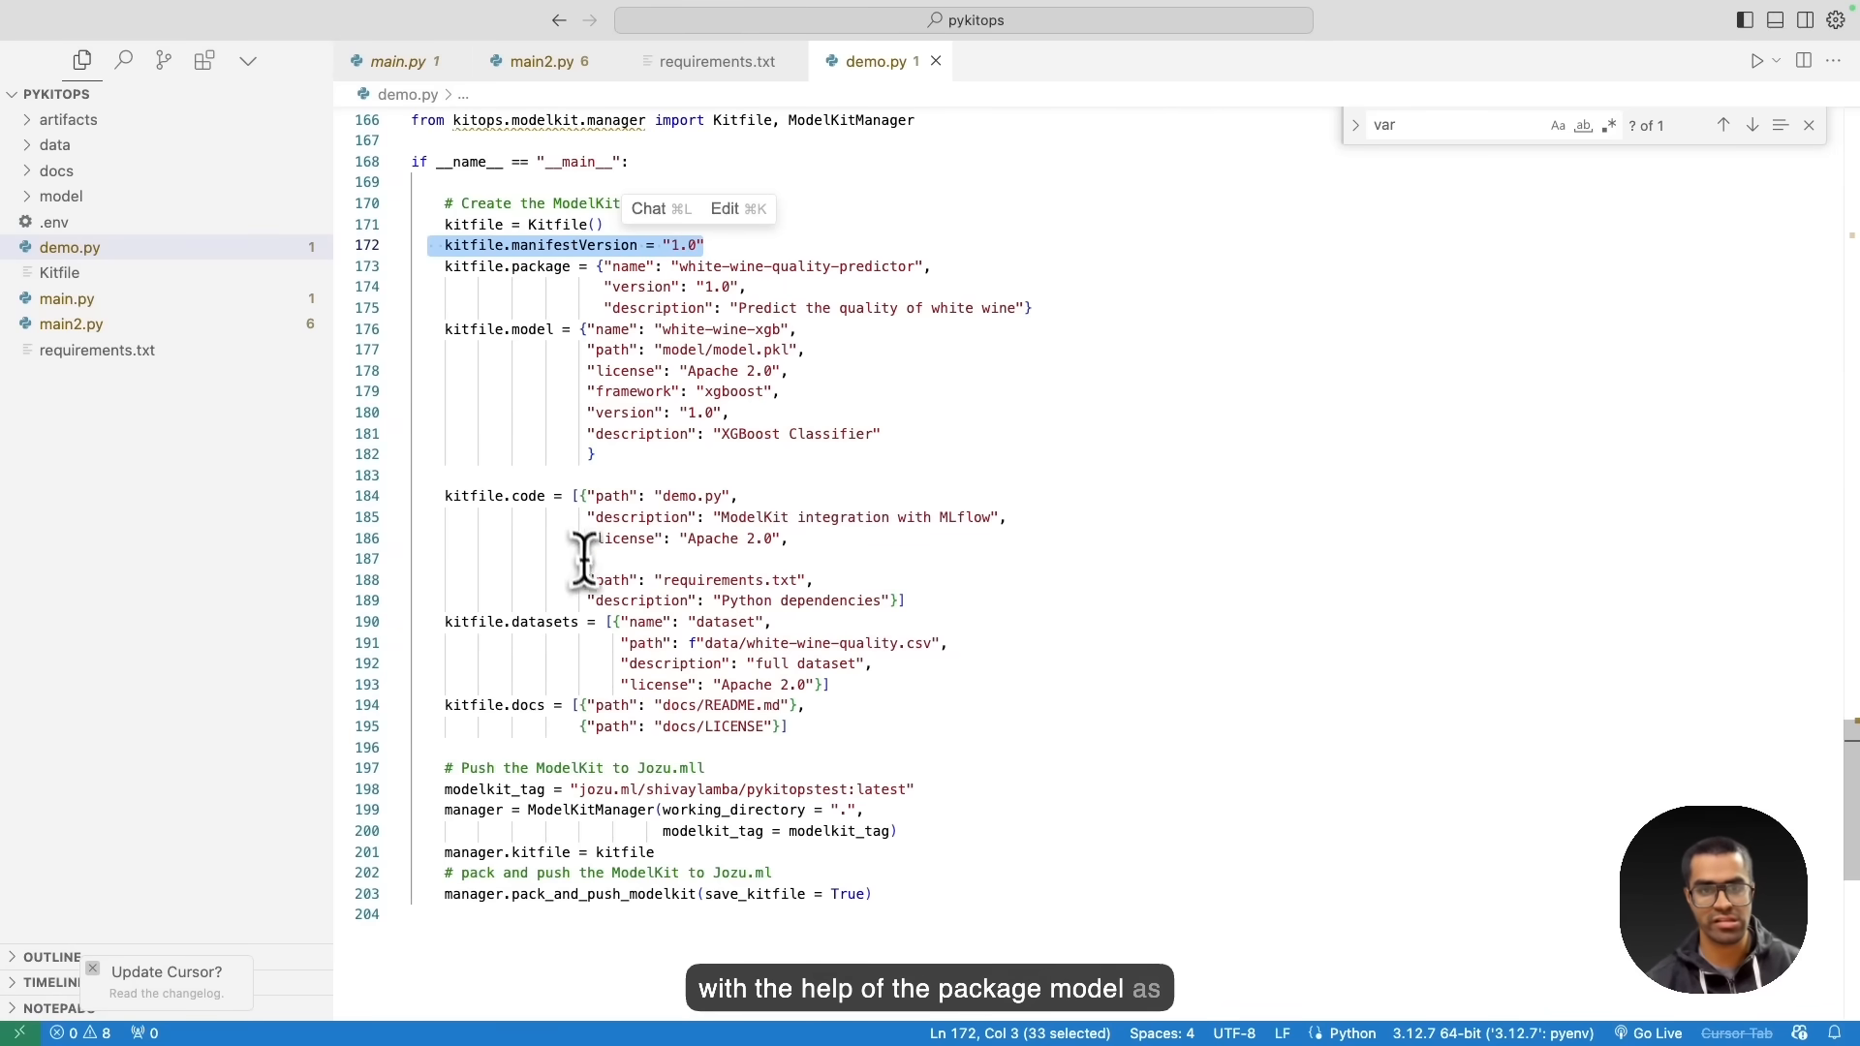
Scroll through demo.py to review the Kitfile entries and the ModelKit push code.
scroll("down", 3)
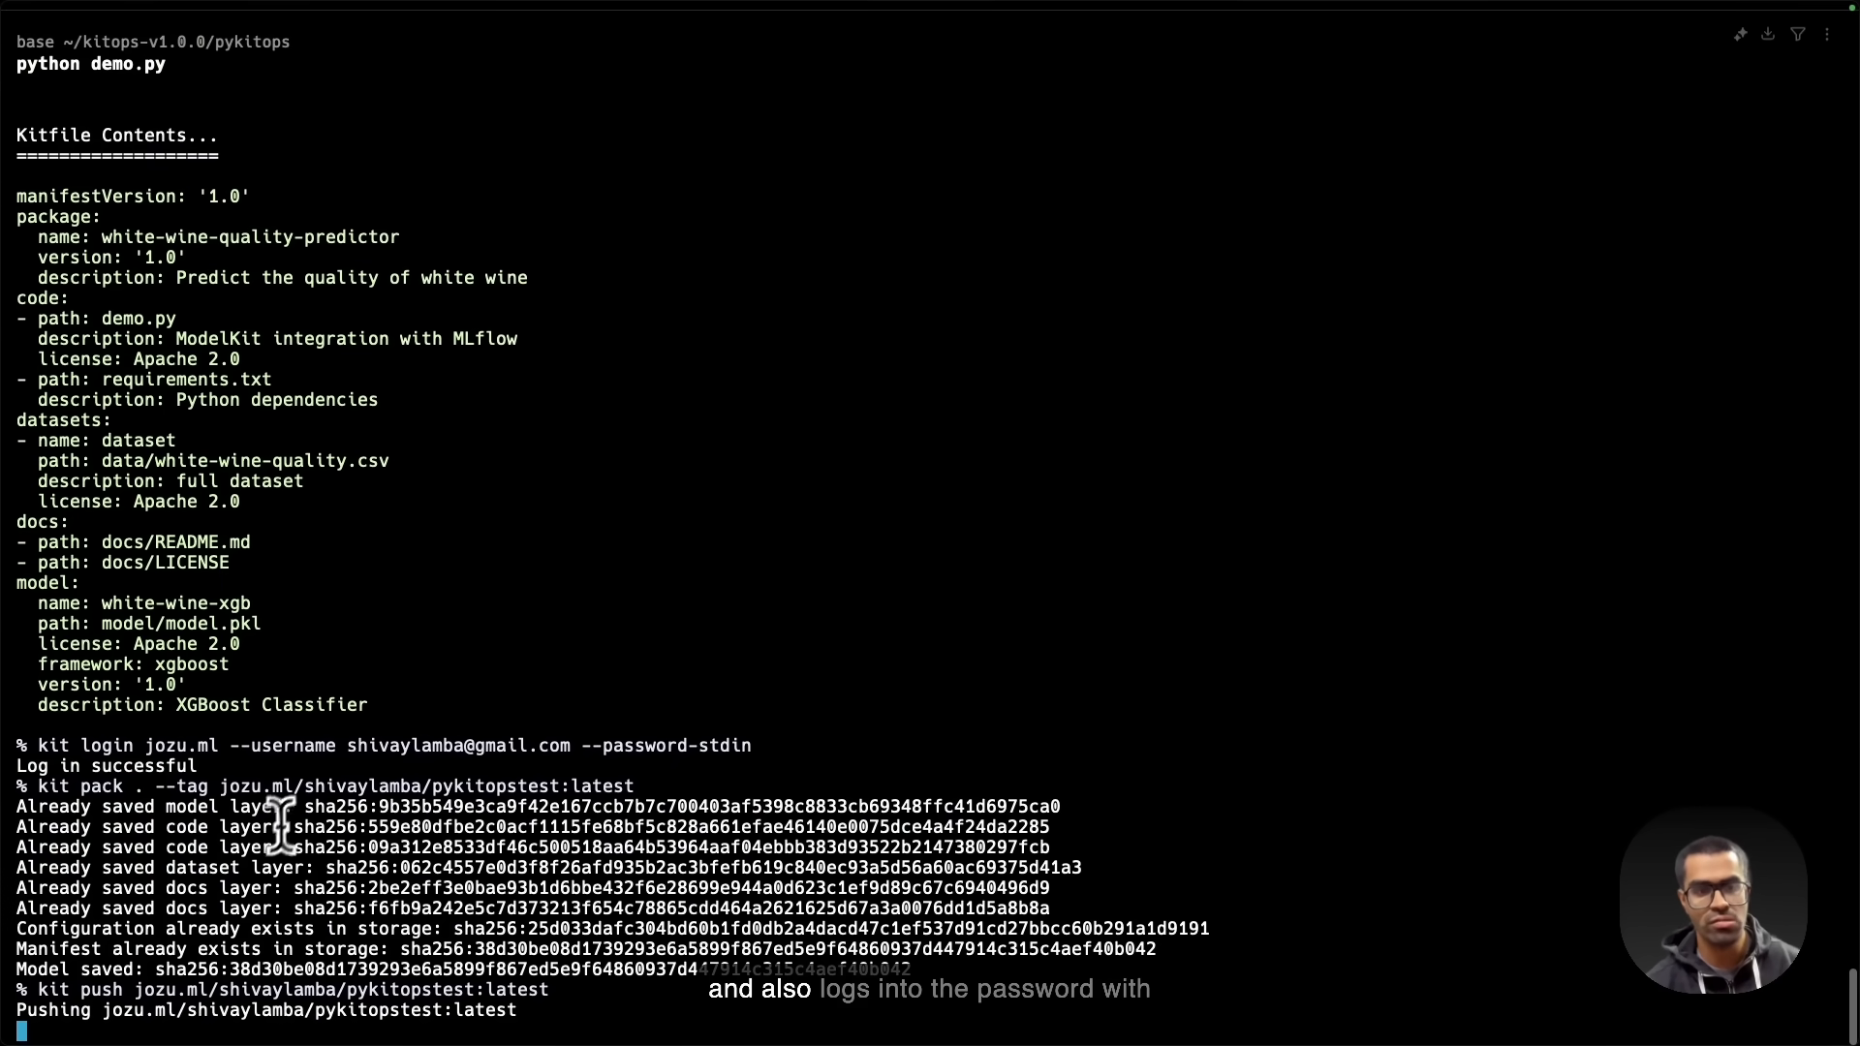
mouse_move(258, 753)
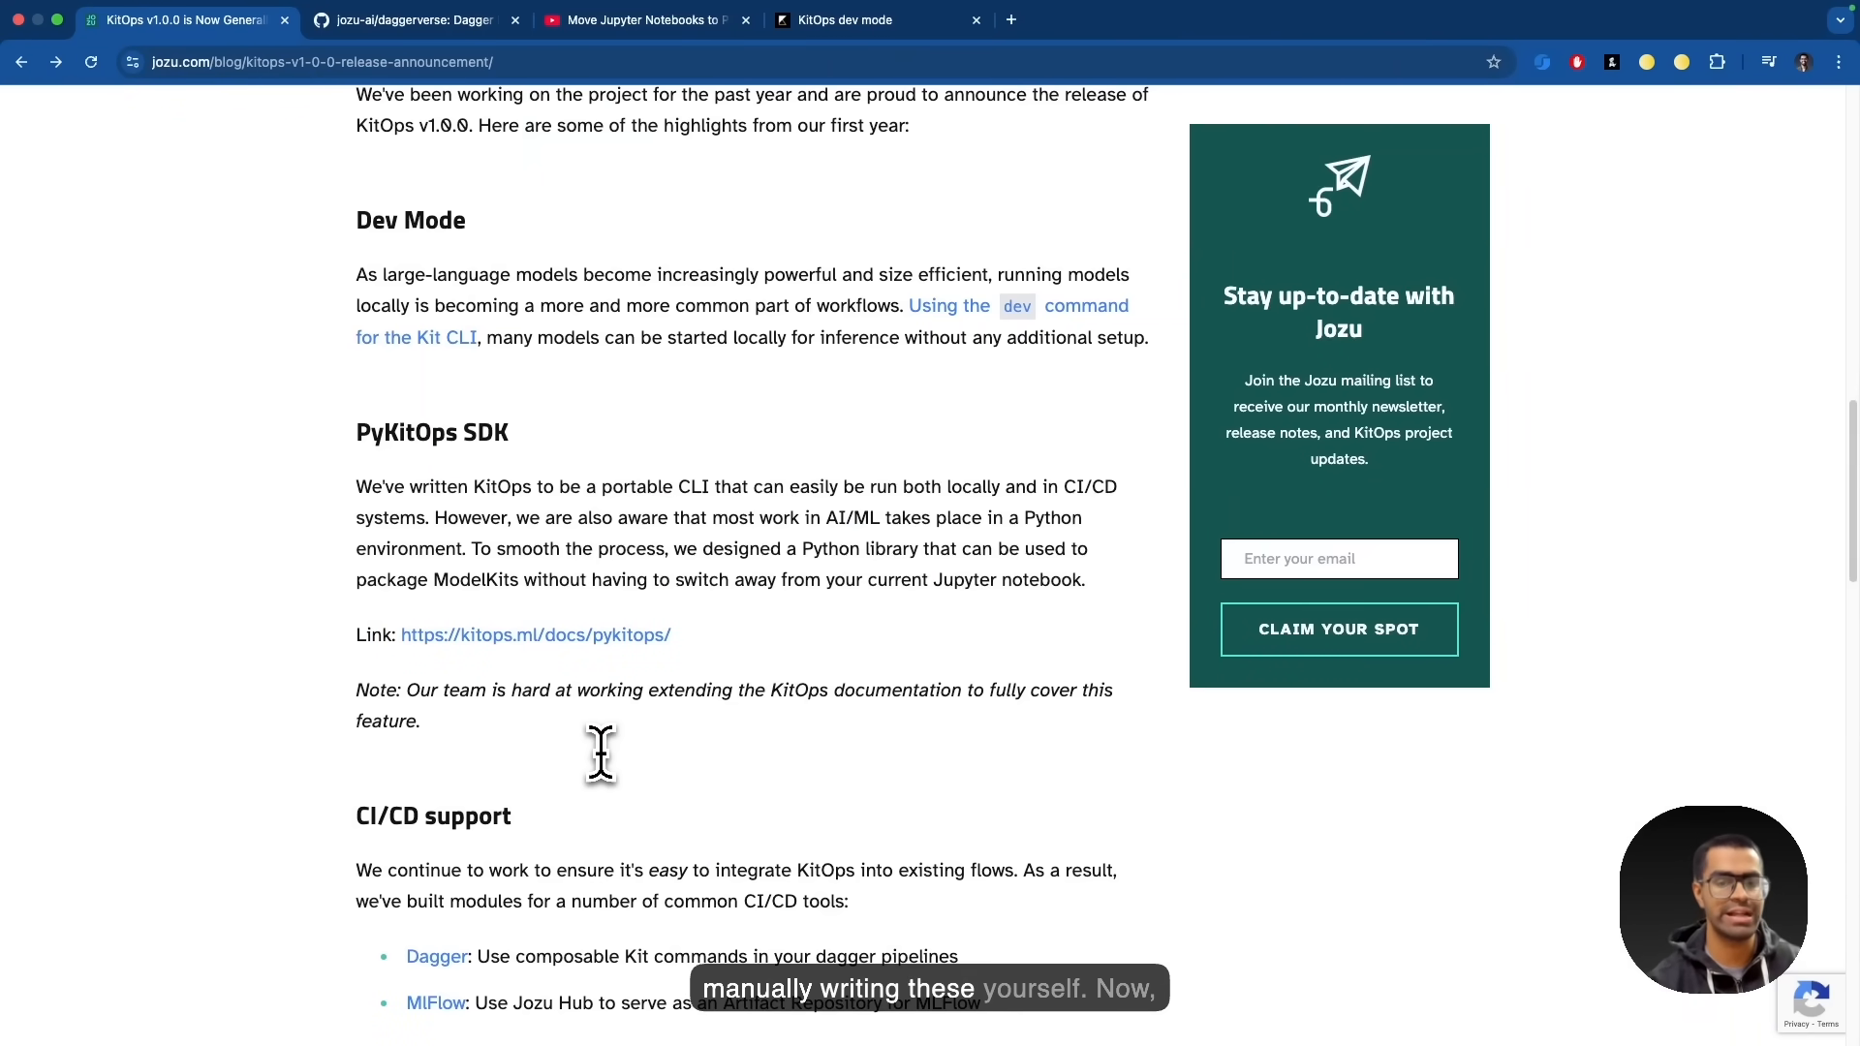
scroll("down", 3)
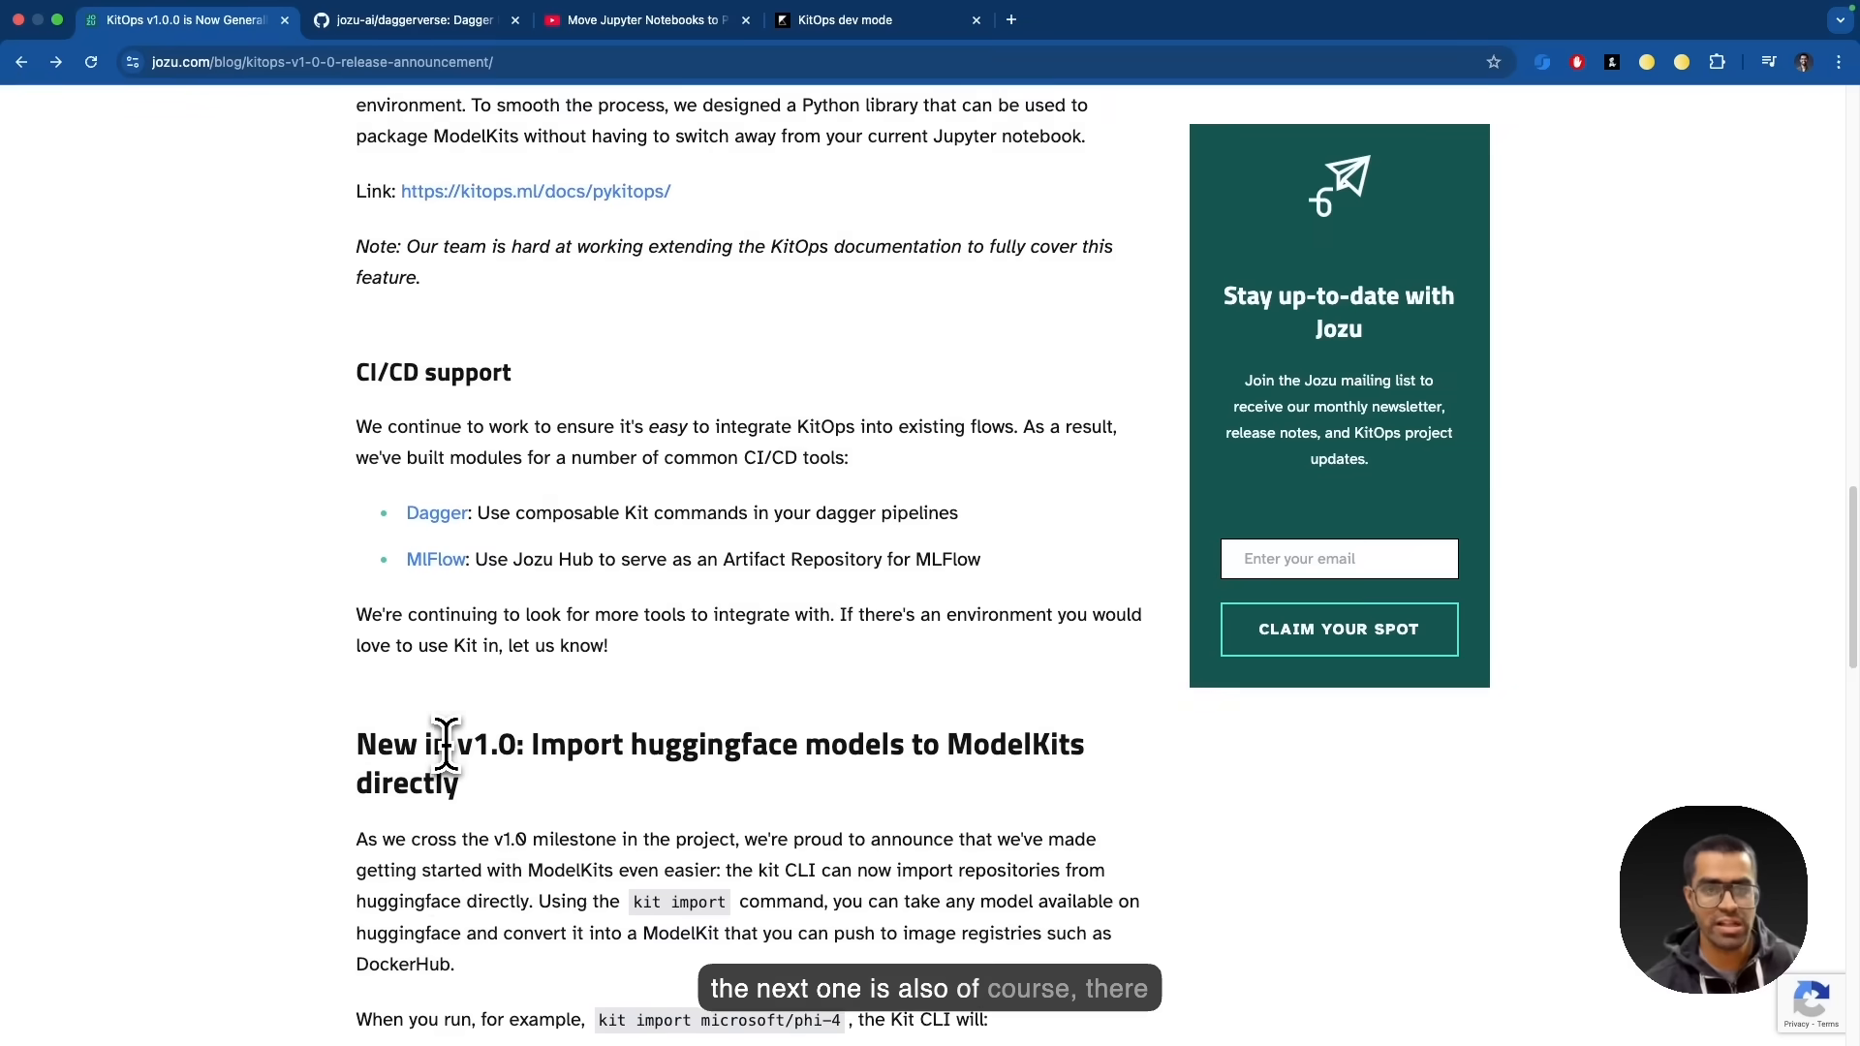
scroll("down", 3)
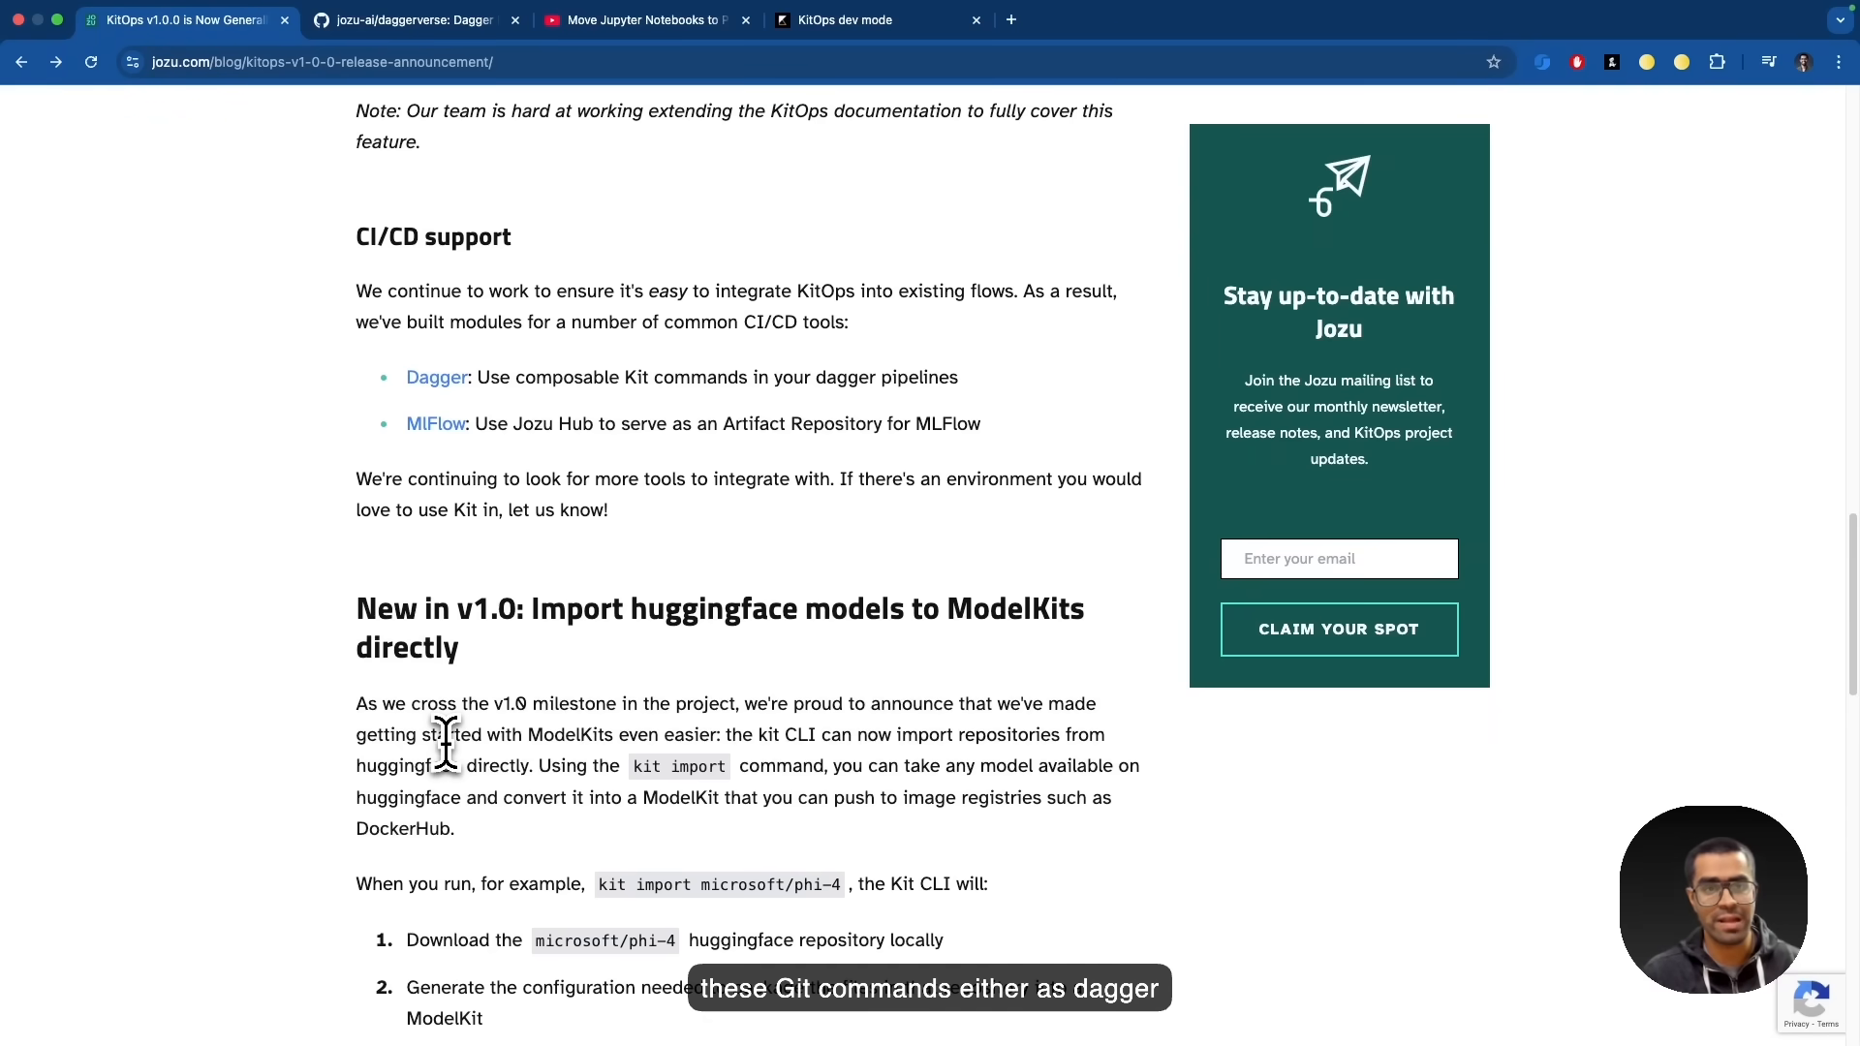
mouse_move(330, 203)
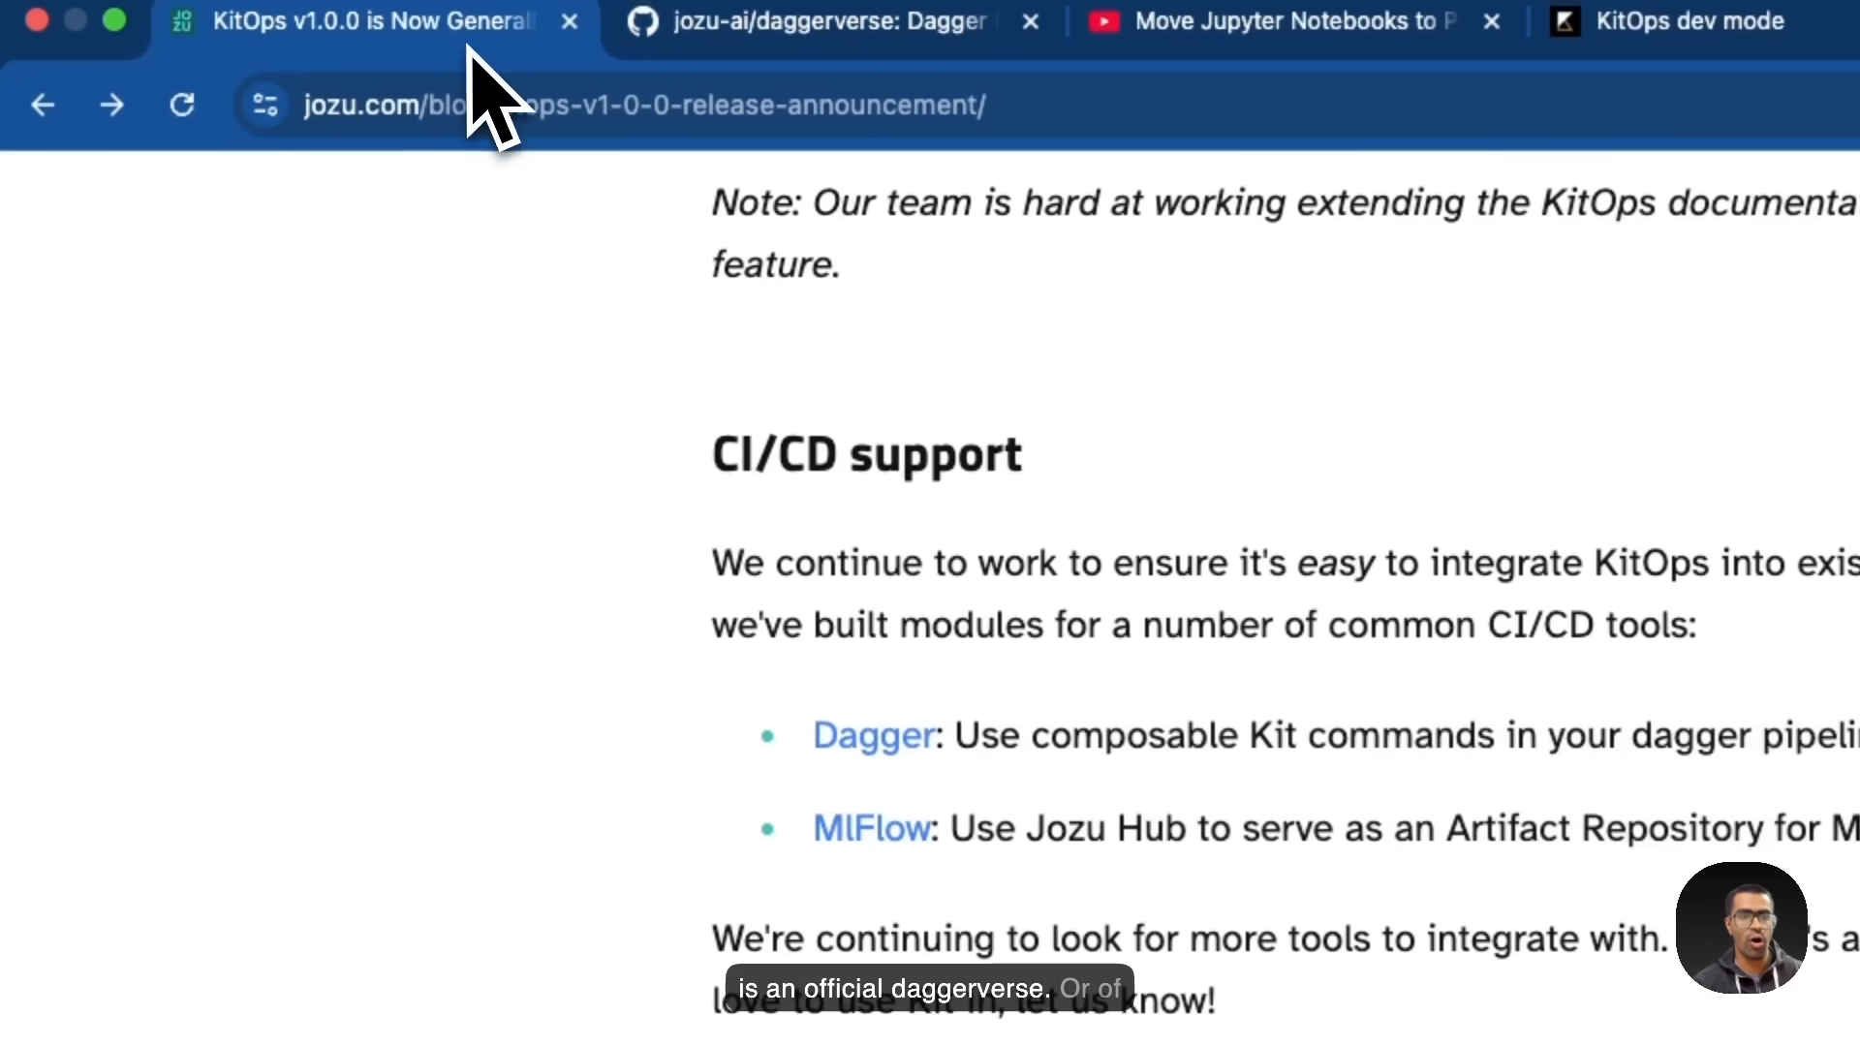
scroll("down", 3)
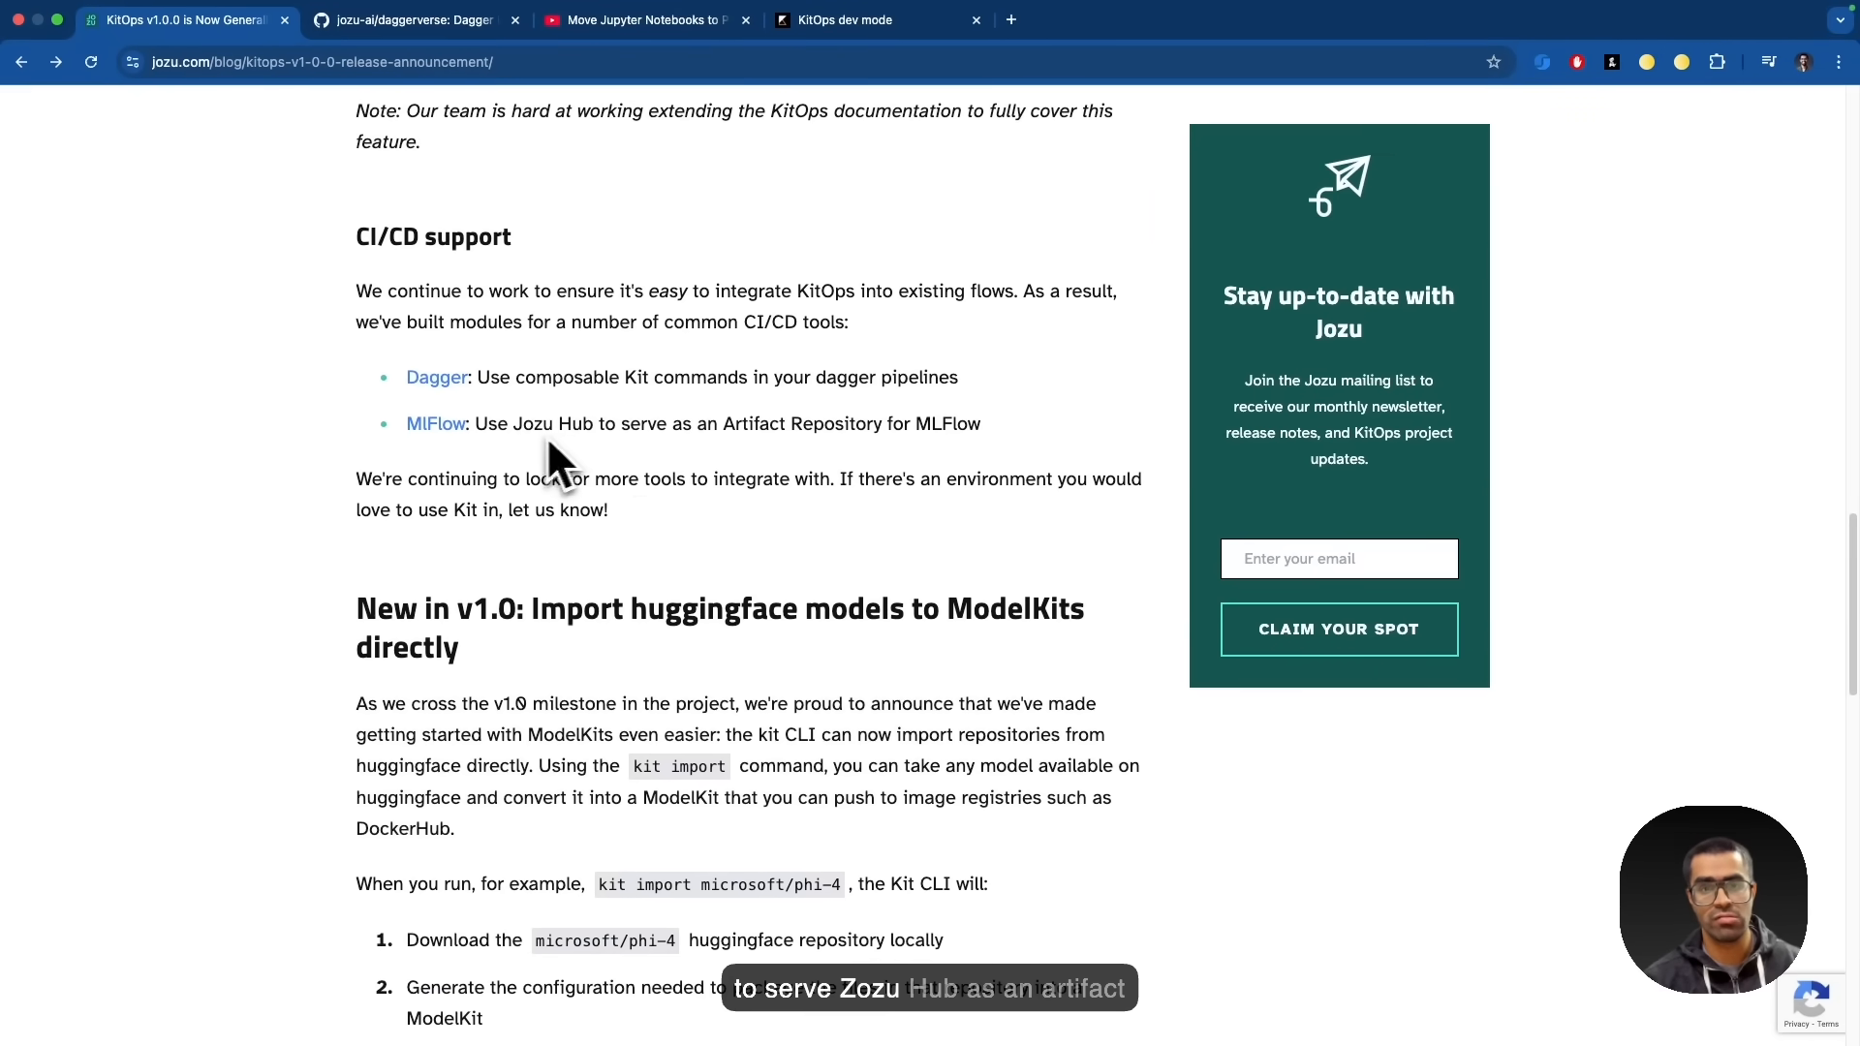
left_click(636, 19)
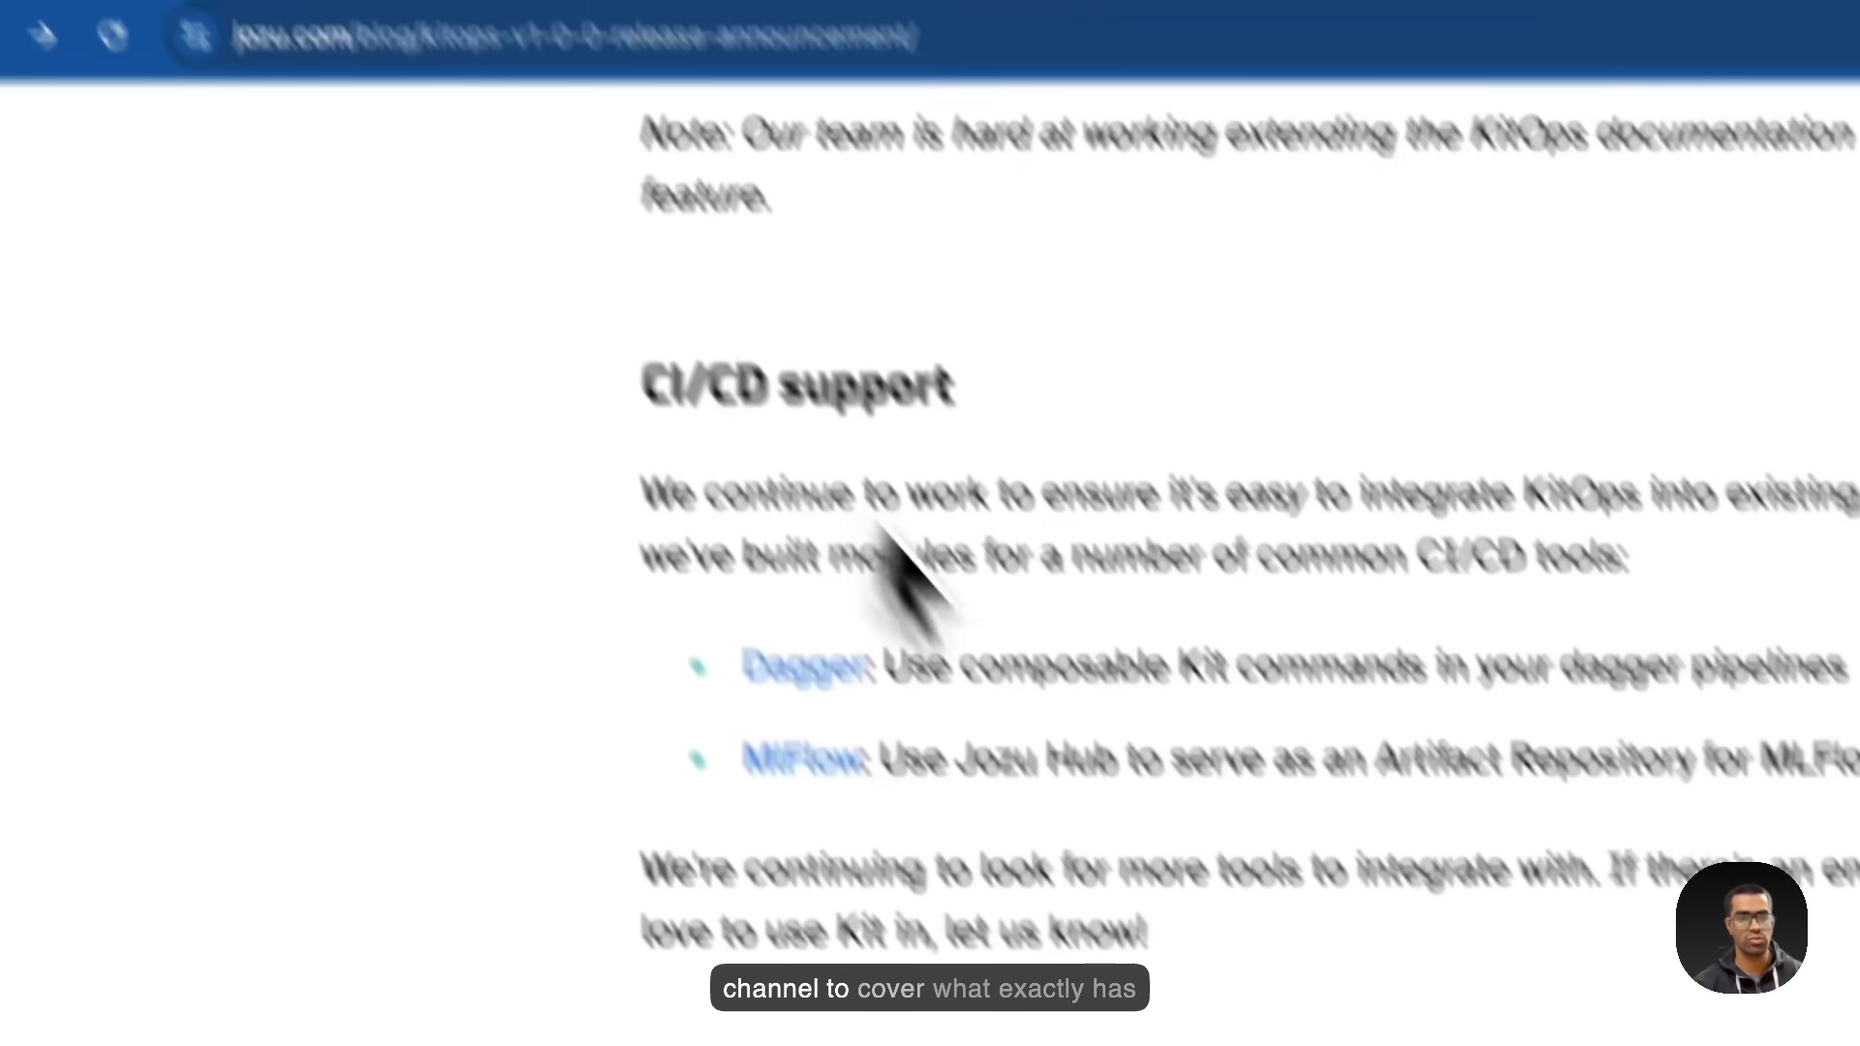
scroll("down", 3)
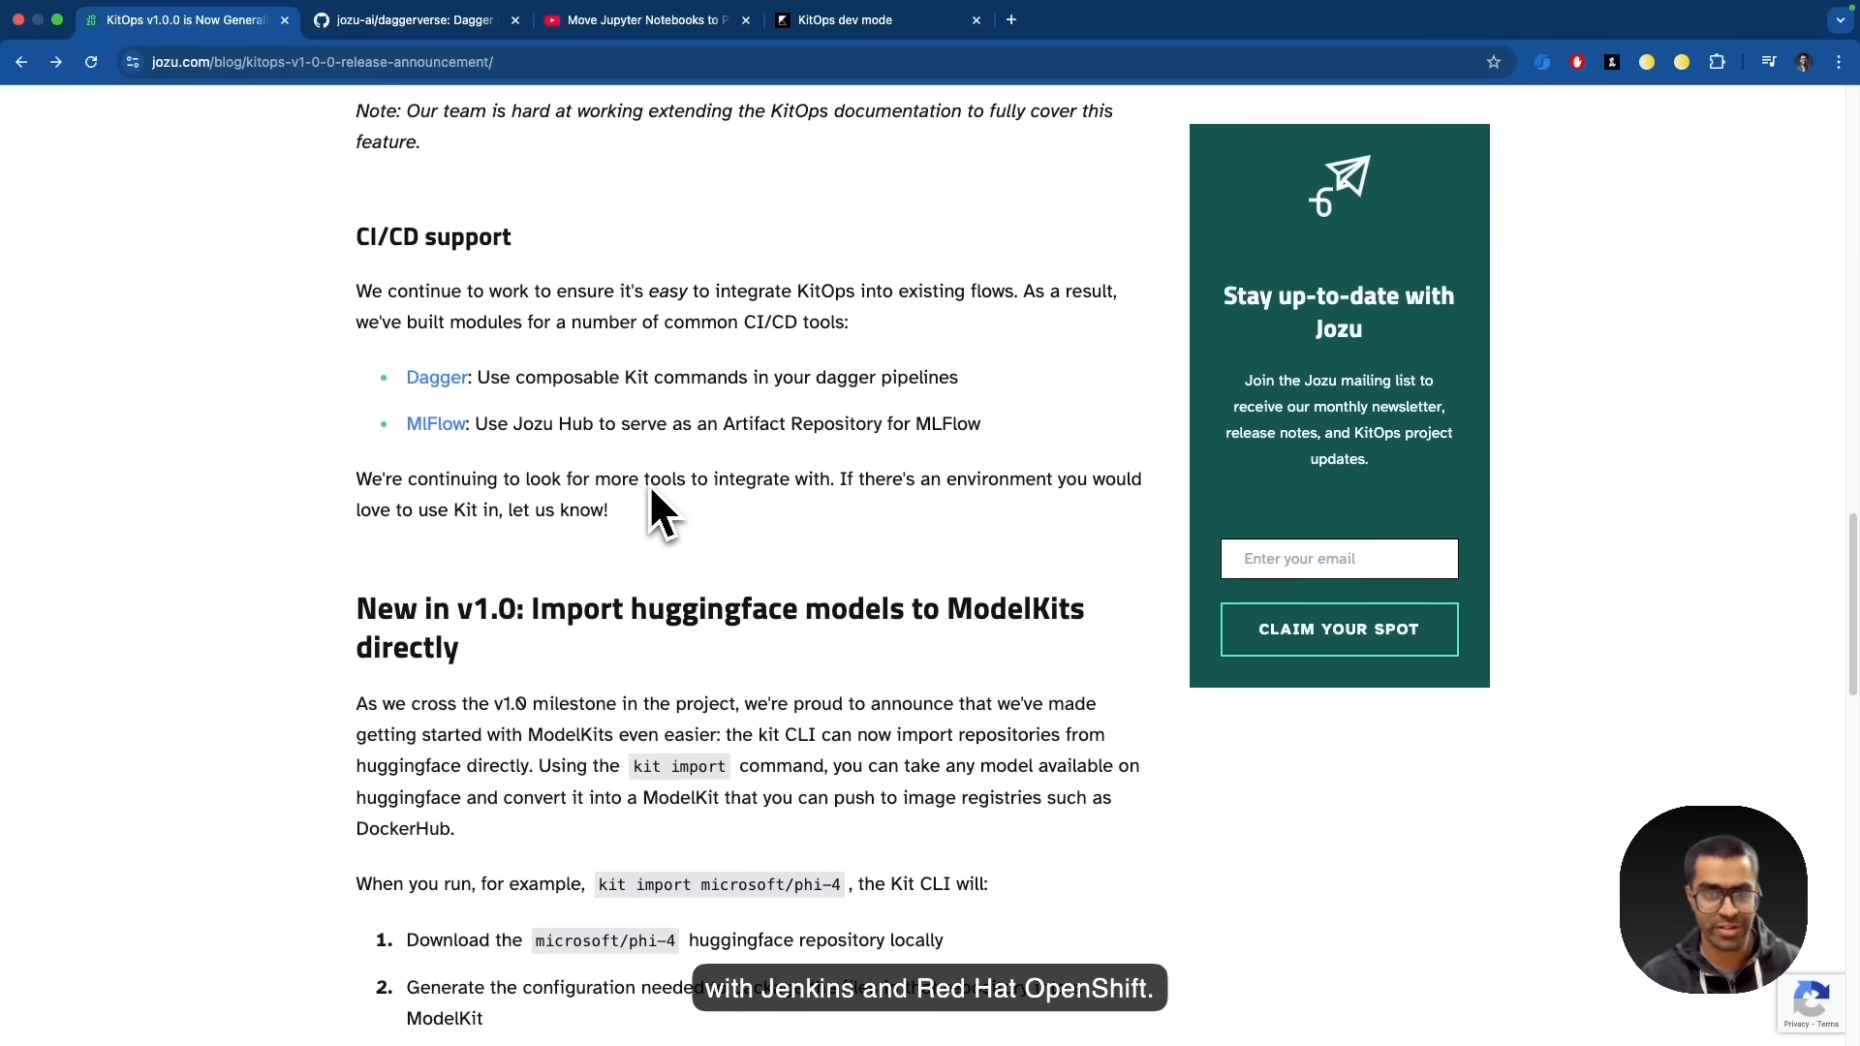
scroll("down", 3)
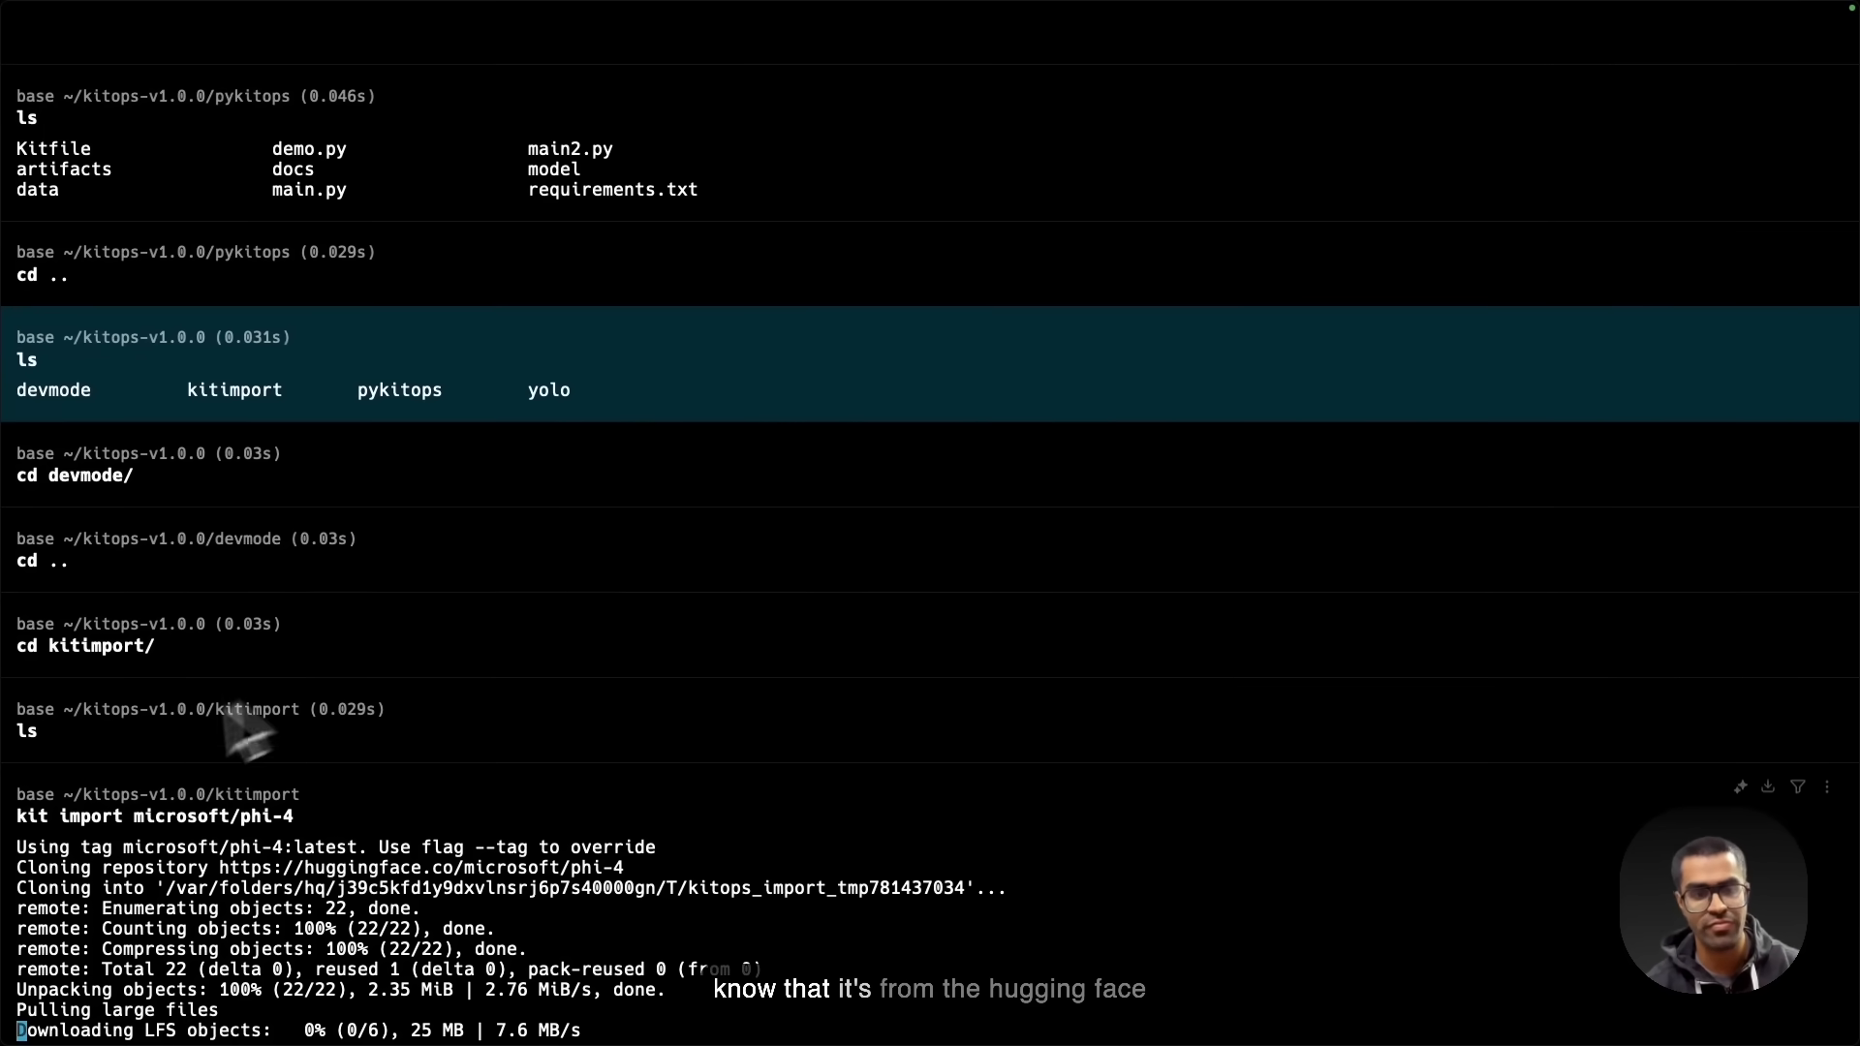
mouse_move(275, 775)
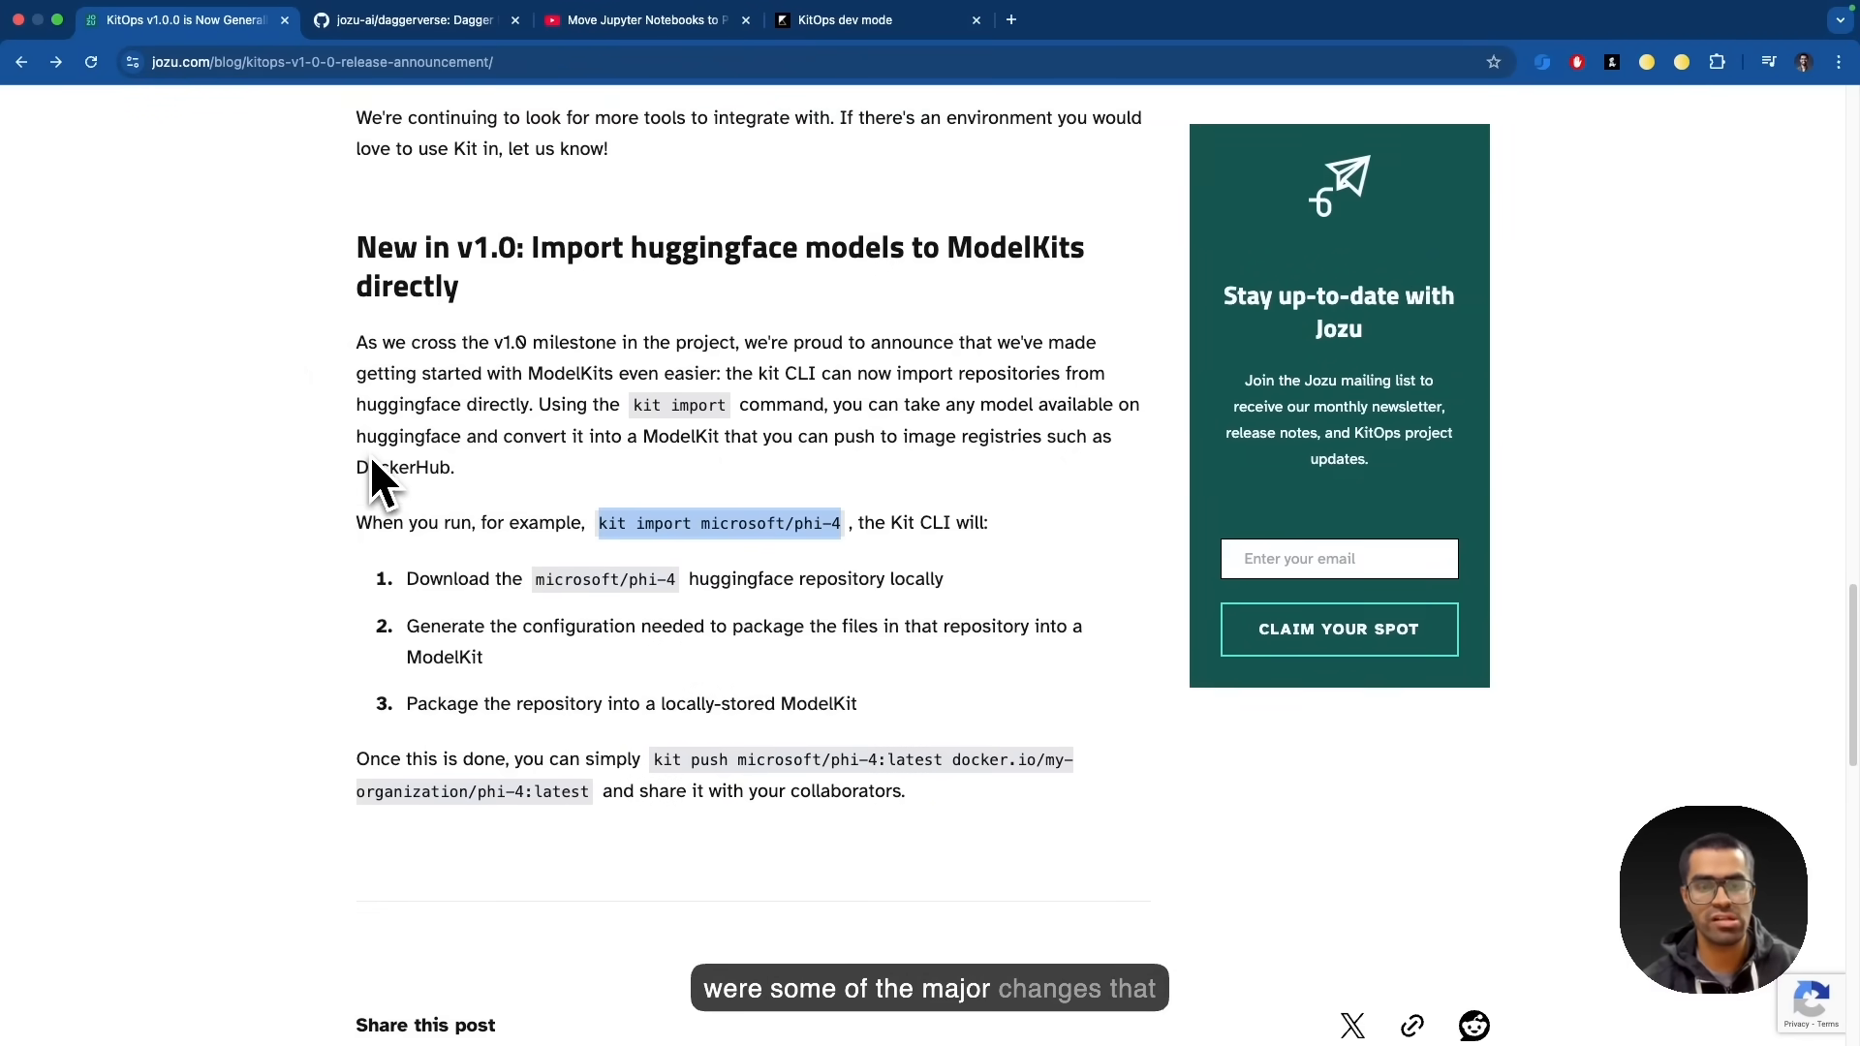
scroll("up", 3)
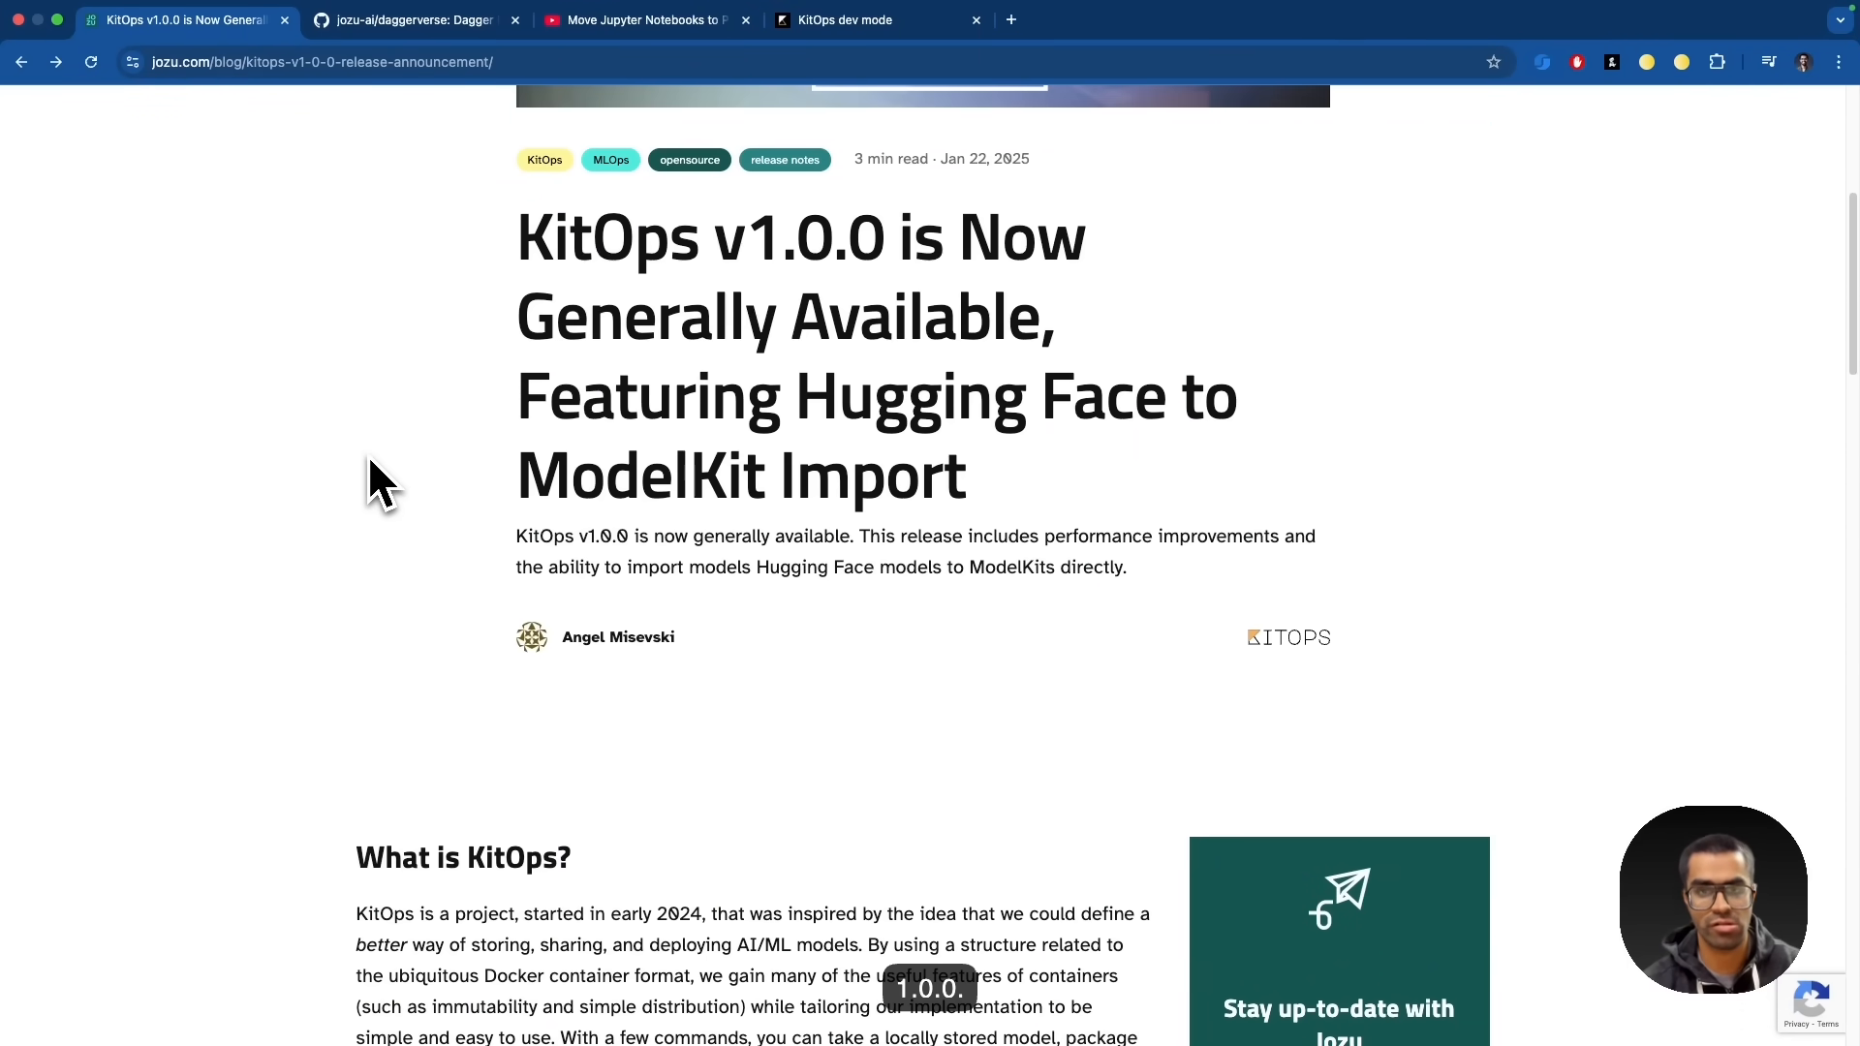
scroll("down", 3)
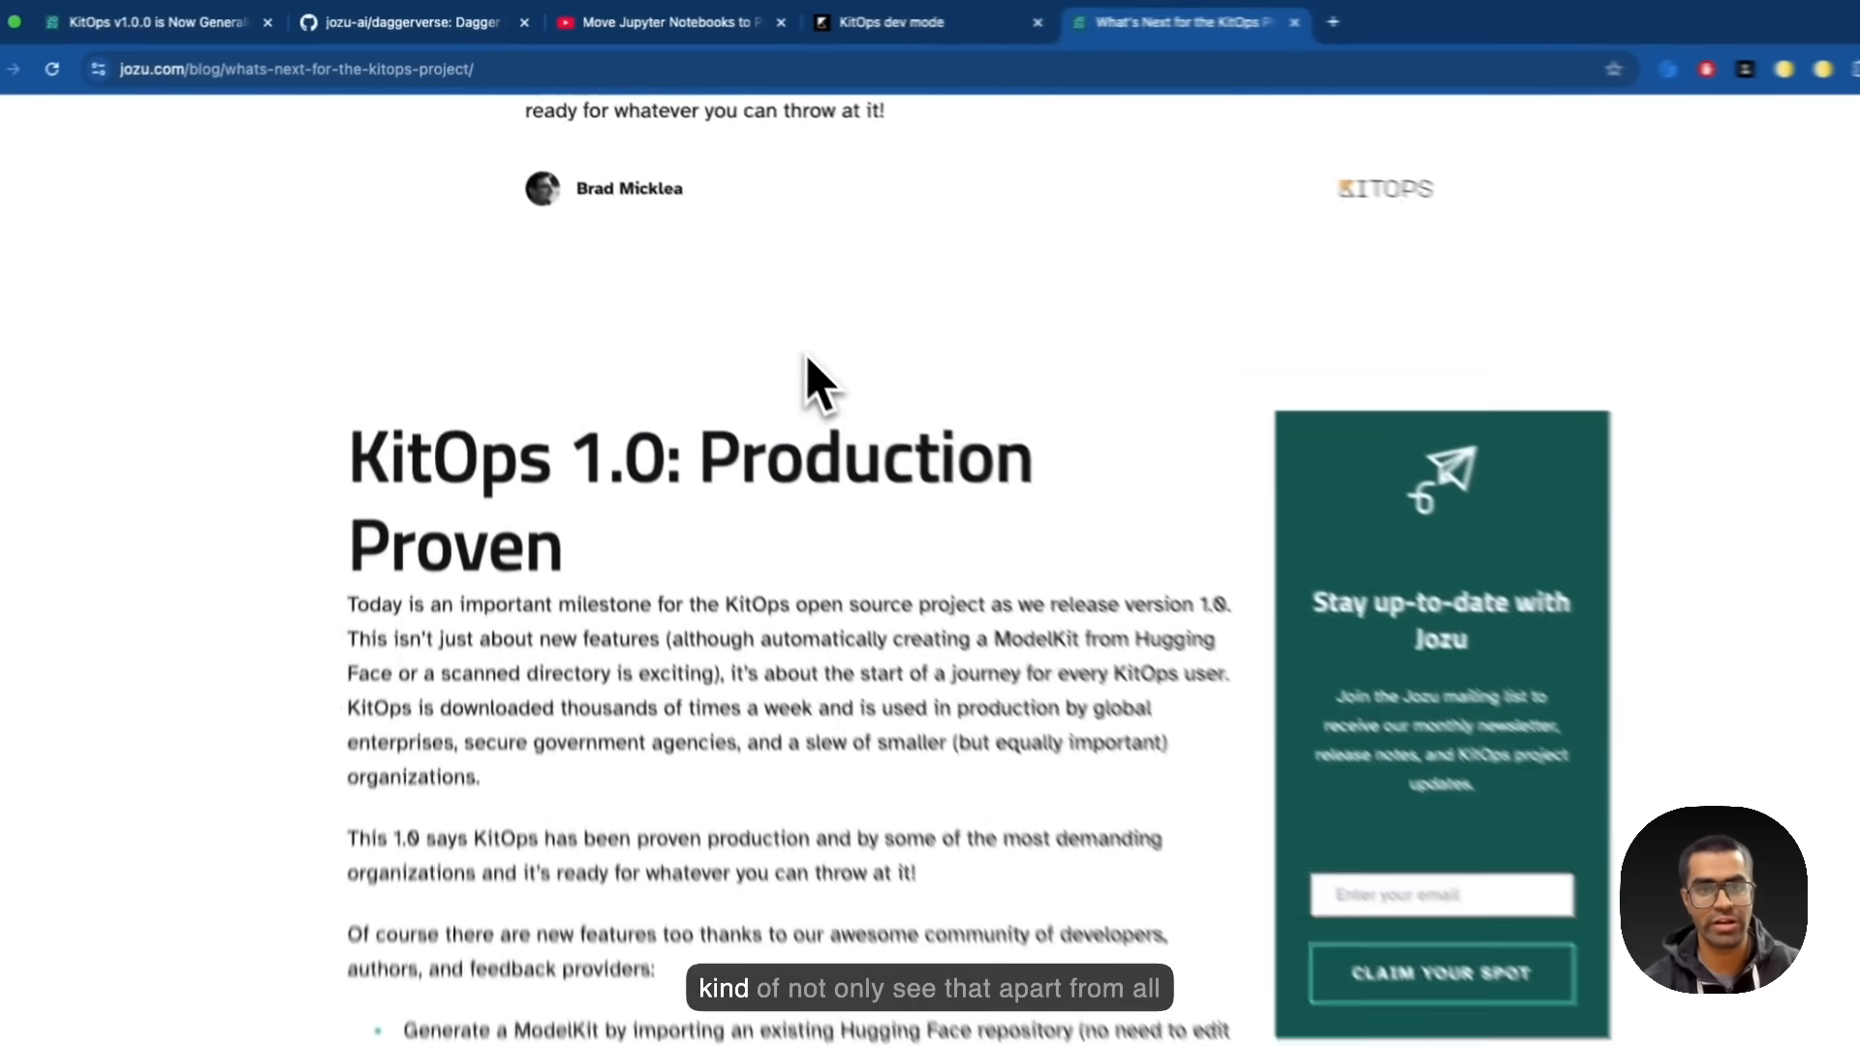
Skim the 'What's Next for the KitOps Project' post, then switch to the jozu-ai/daggerverse repository page.
scroll("down", 3)
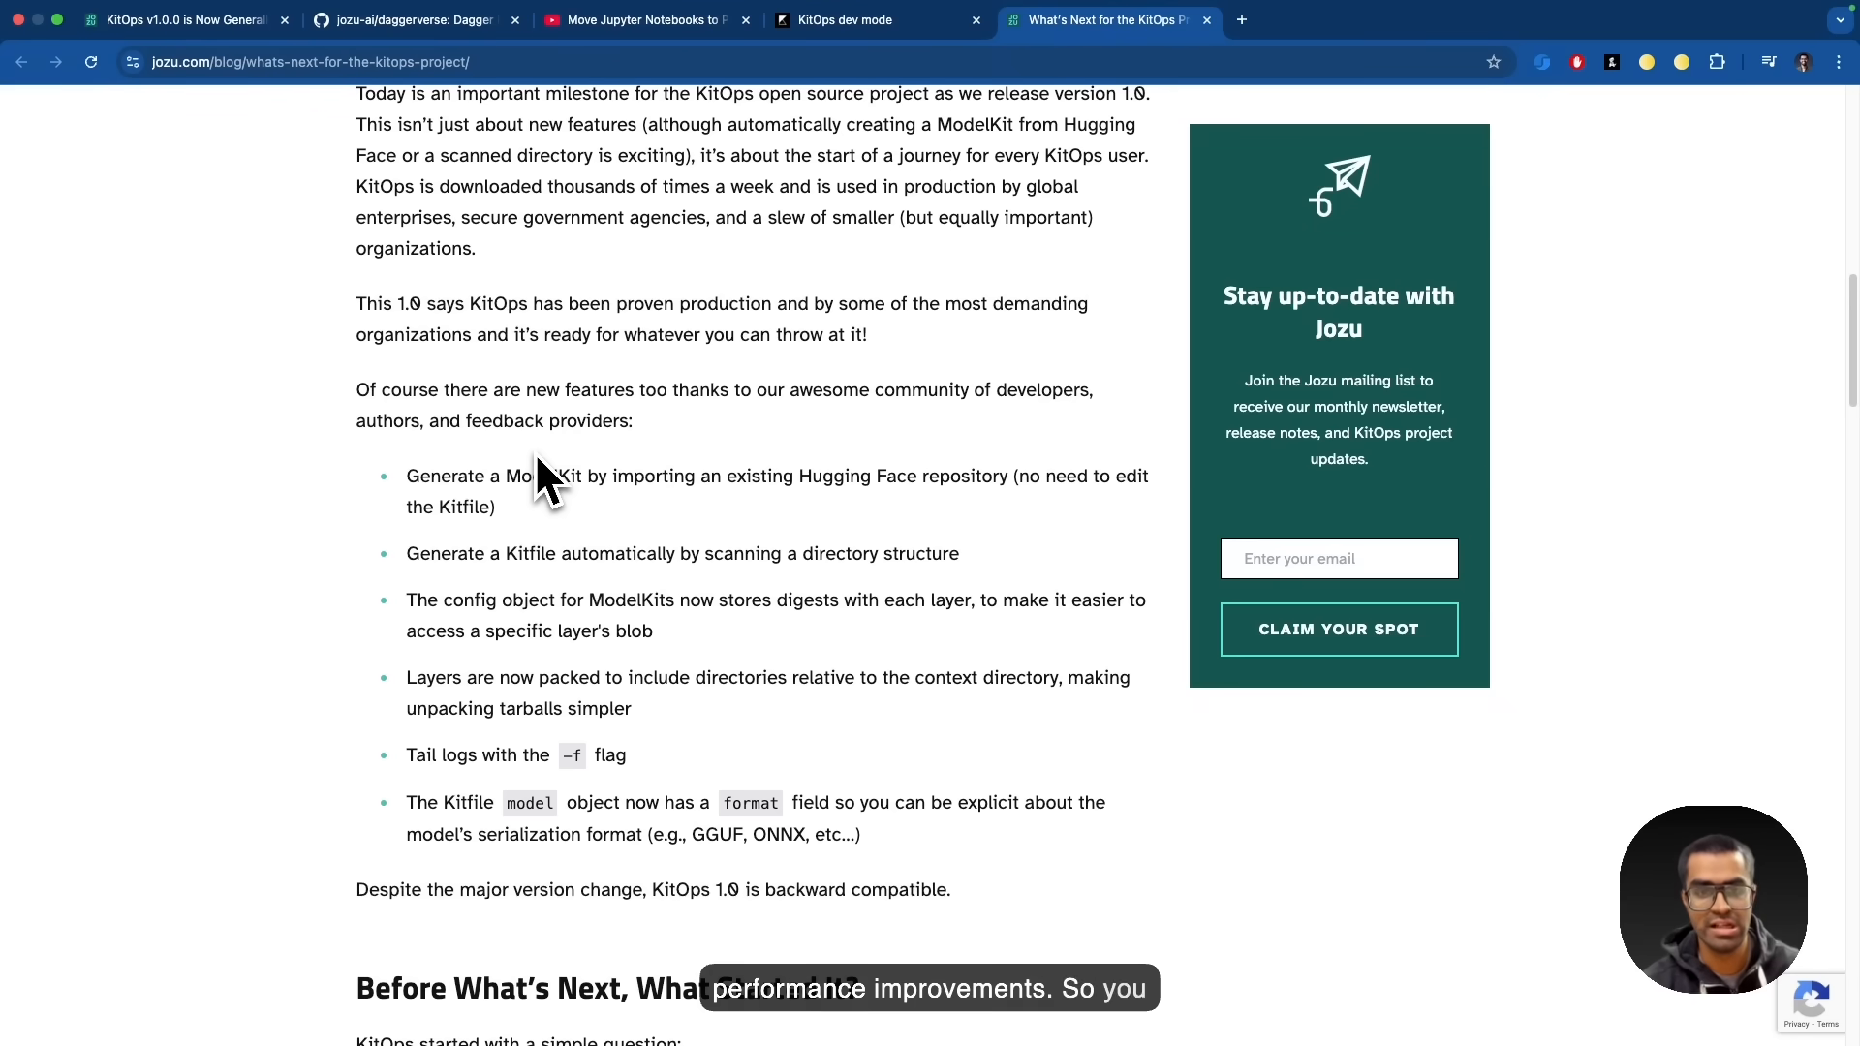
scroll("up", 3)
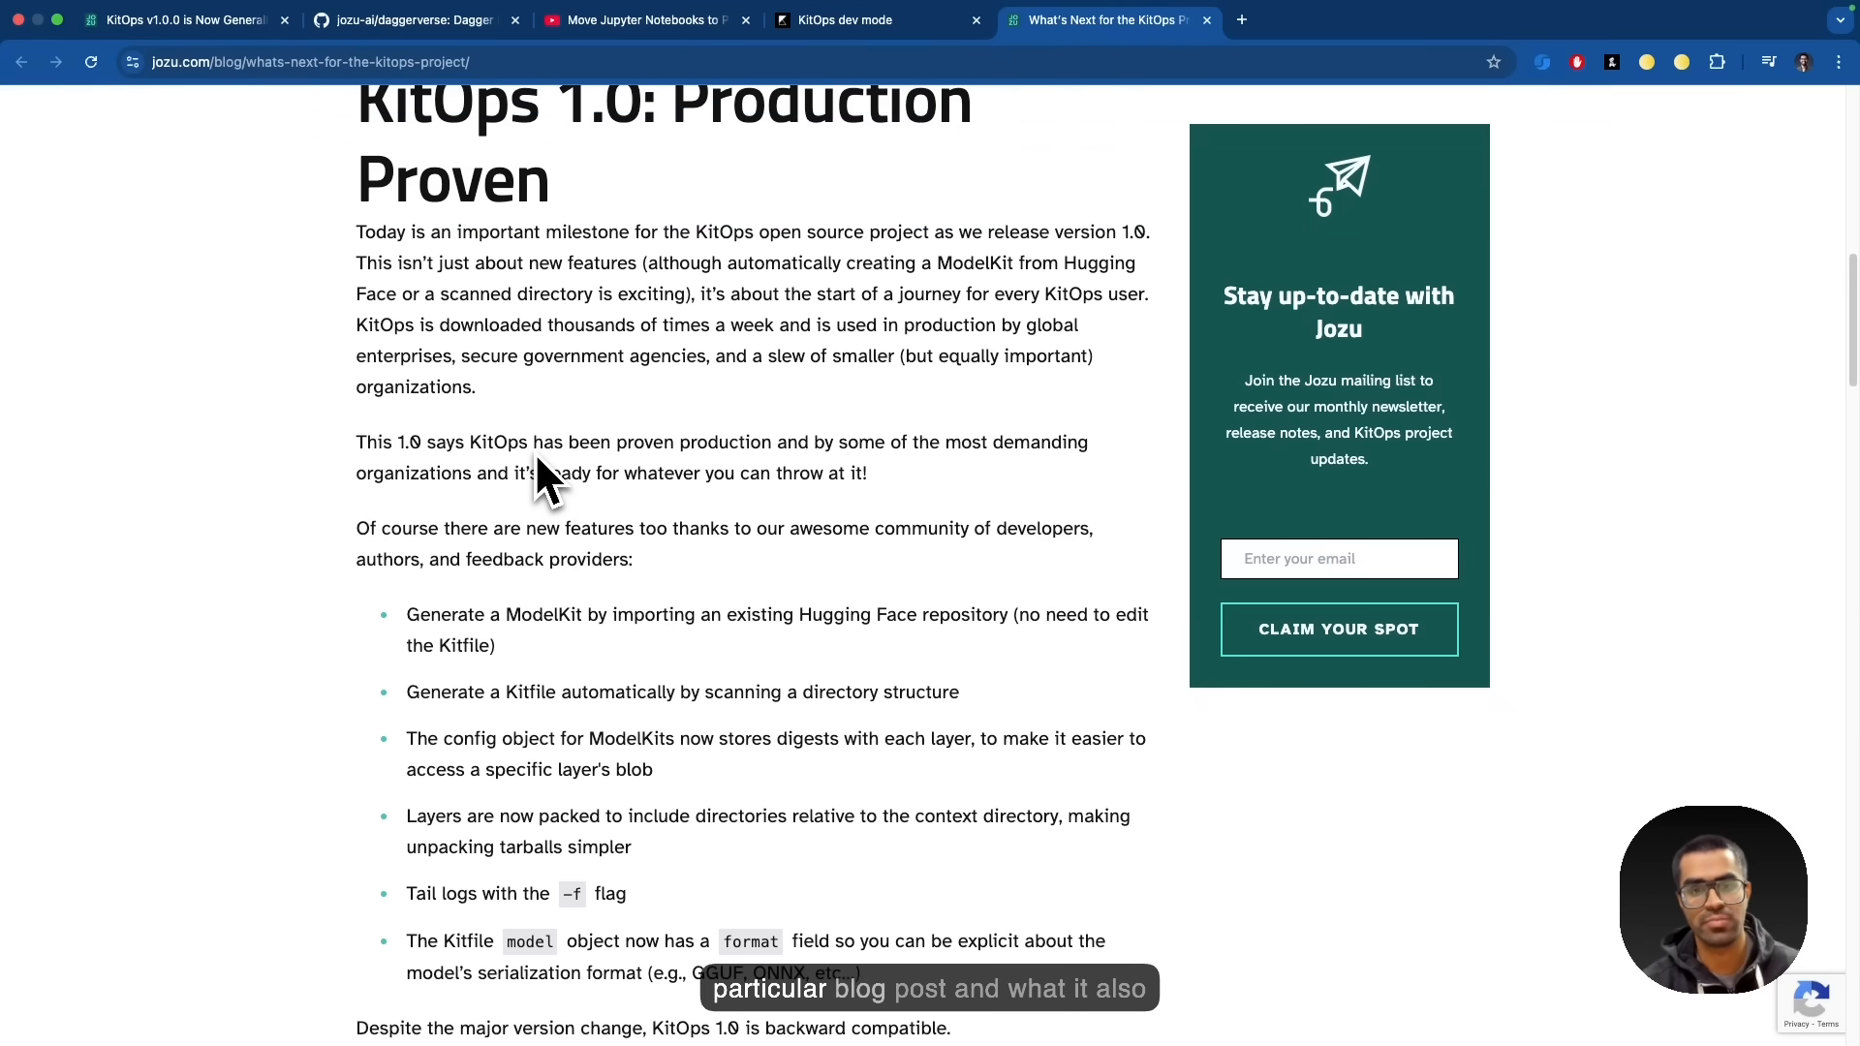
scroll("down", 3)
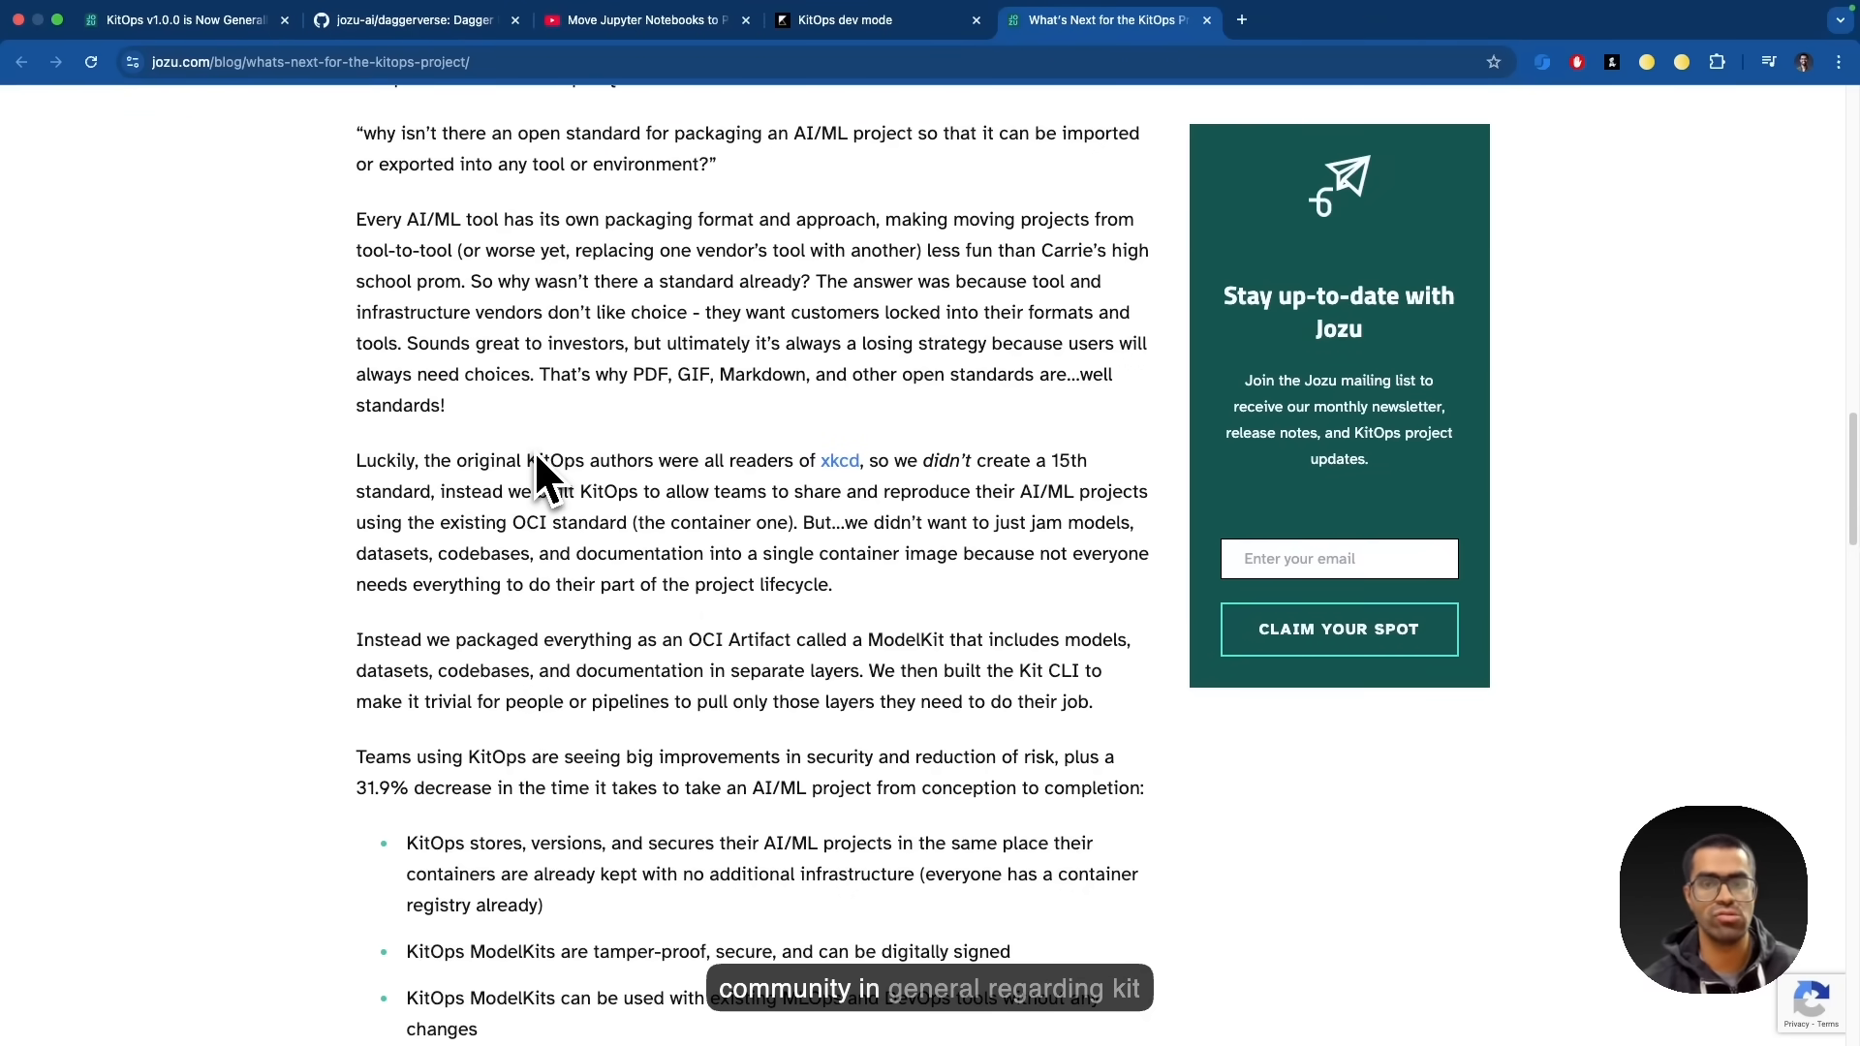
scroll("down", 3)
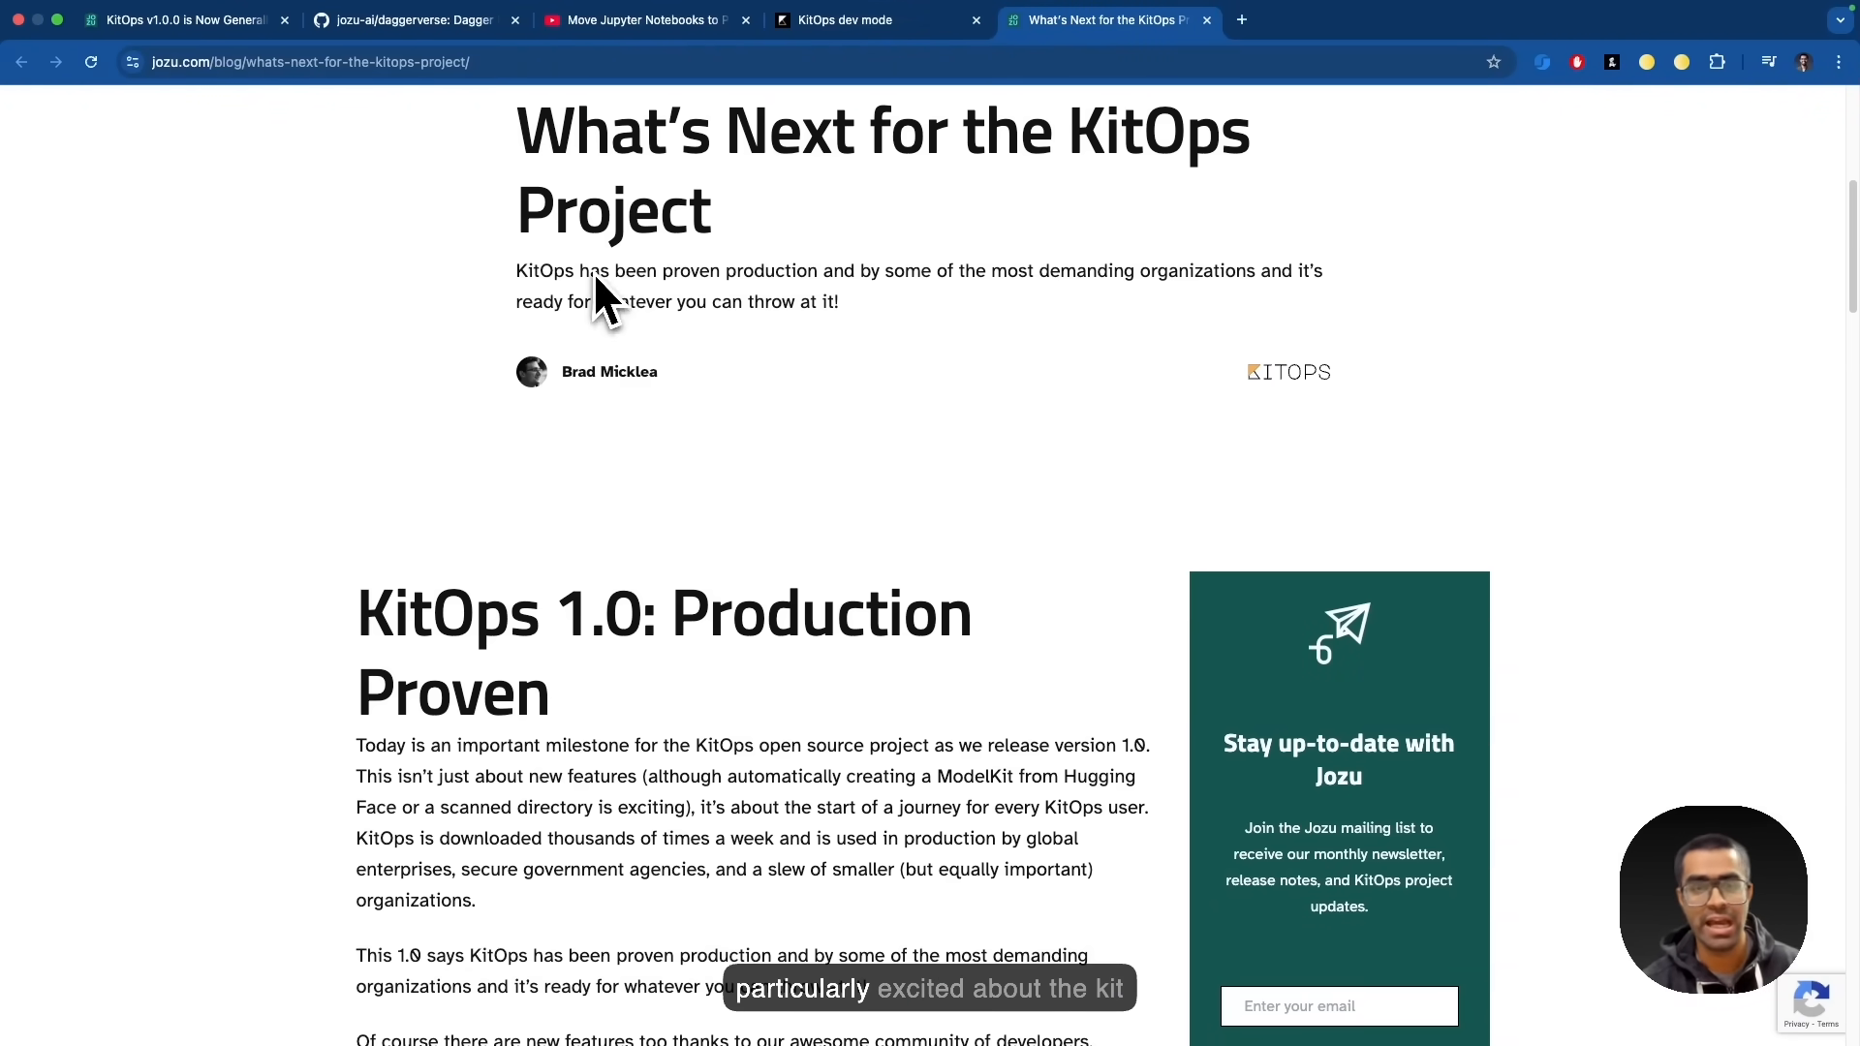
left_click(415, 19)
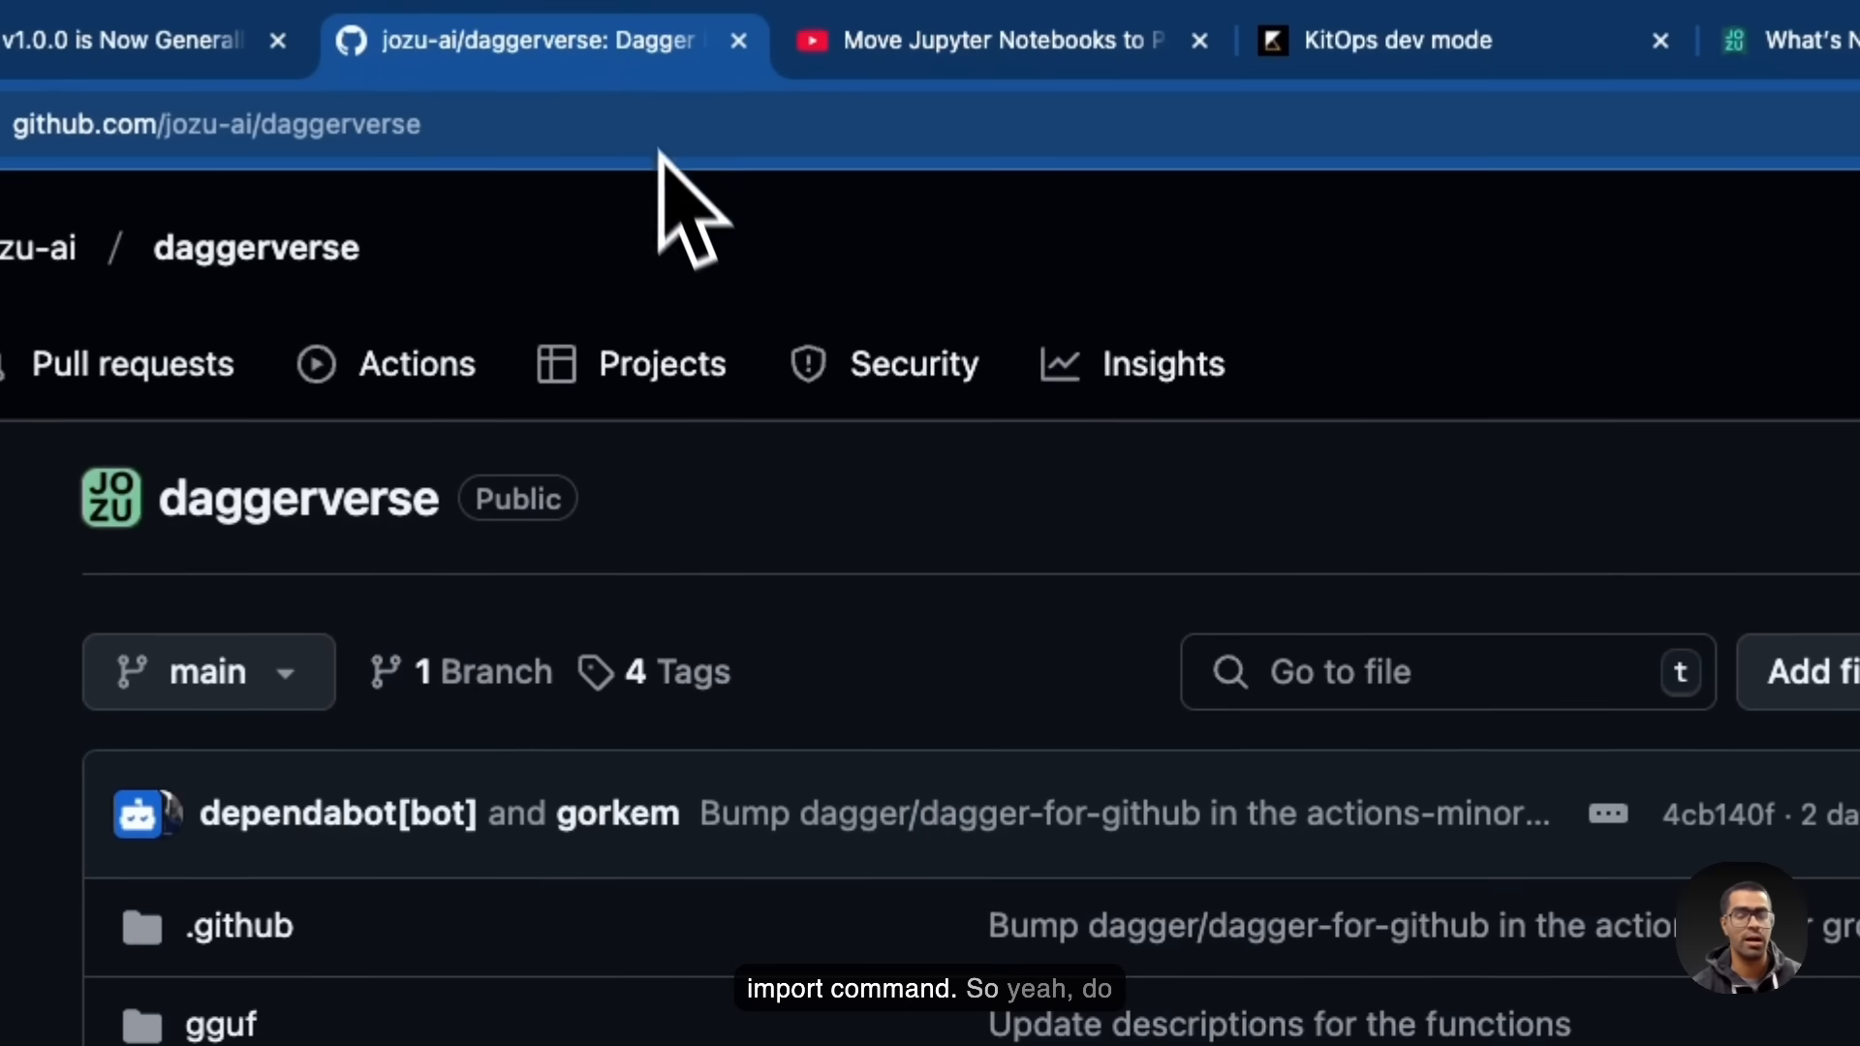